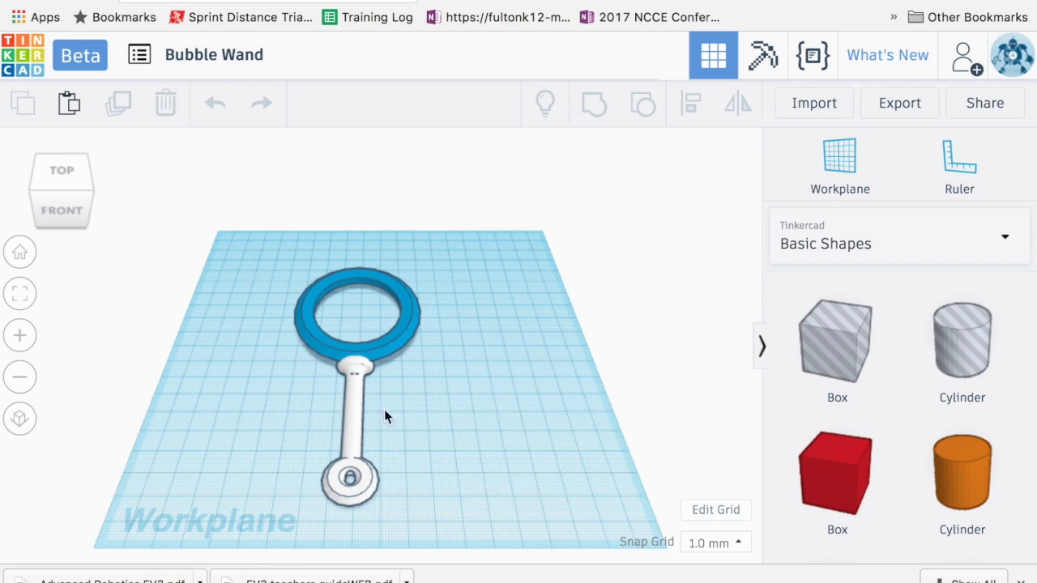
# Scroll the Basic Shapes panel down until the Torus shape is visible.
pyautogui.click(891, 243)
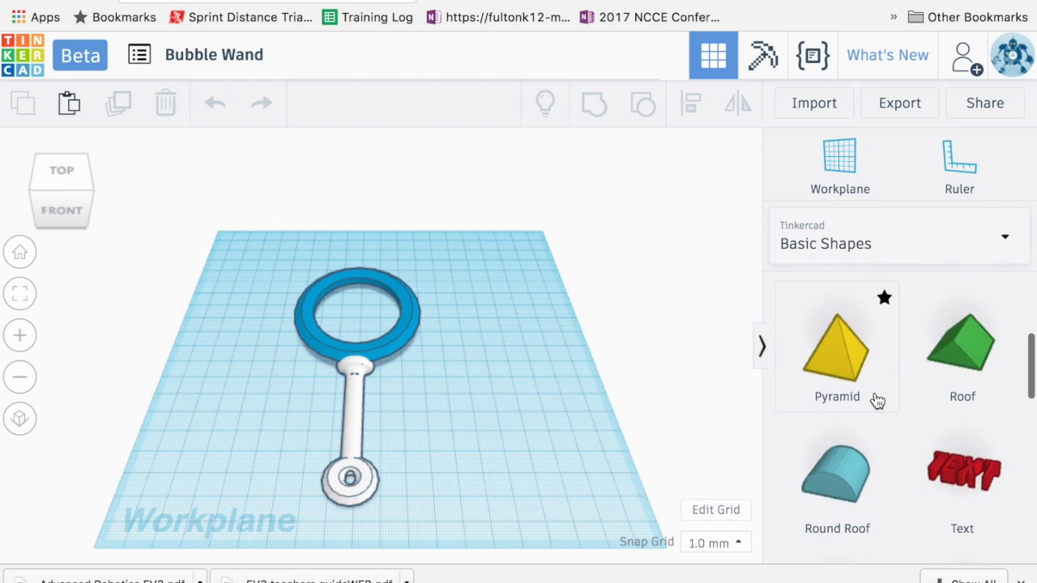
pyautogui.scroll(-3)
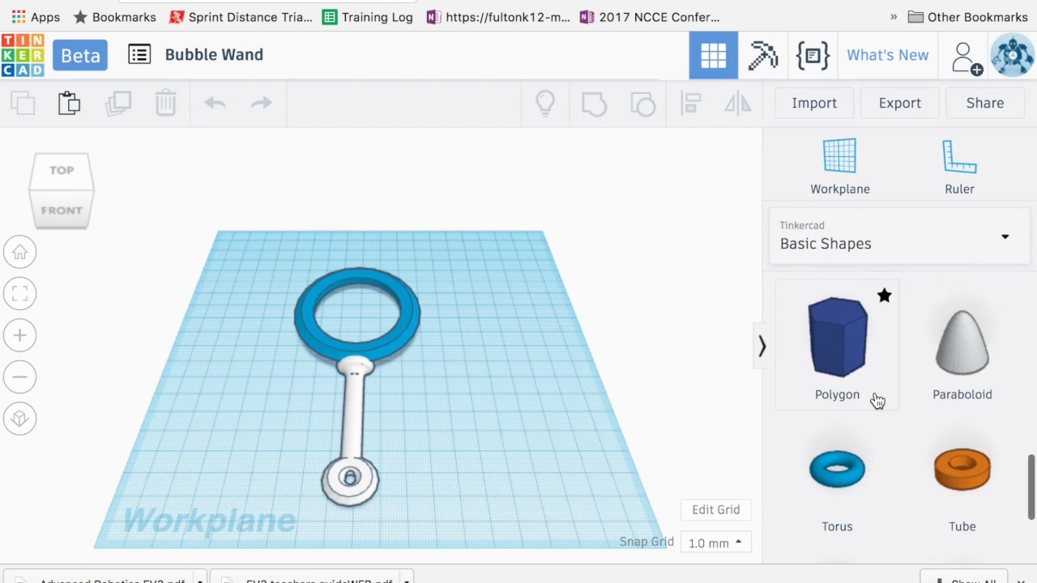
pyautogui.scroll(-3)
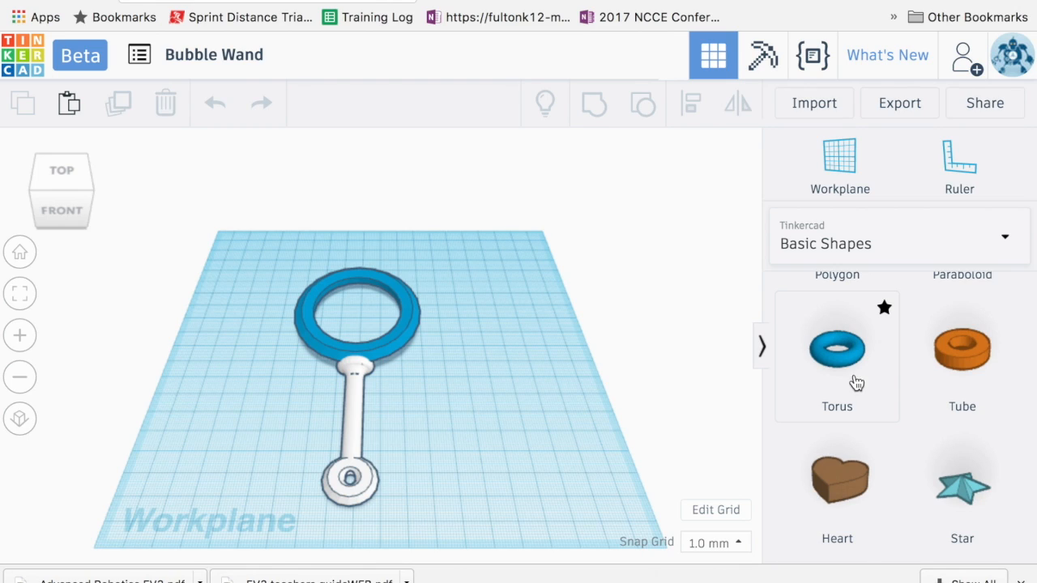
pyautogui.moveTo(836, 372)
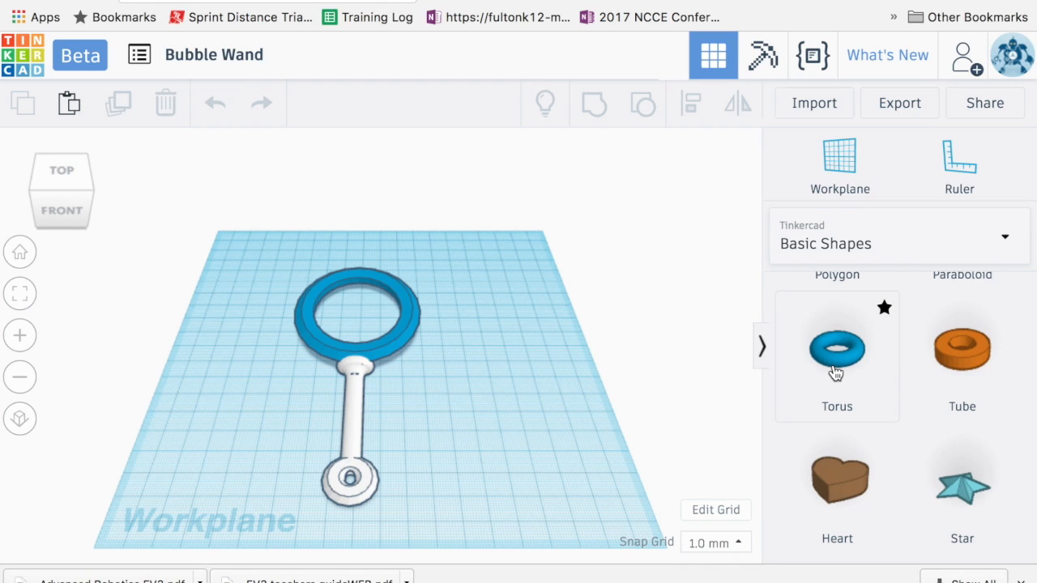
pyautogui.moveTo(831, 376)
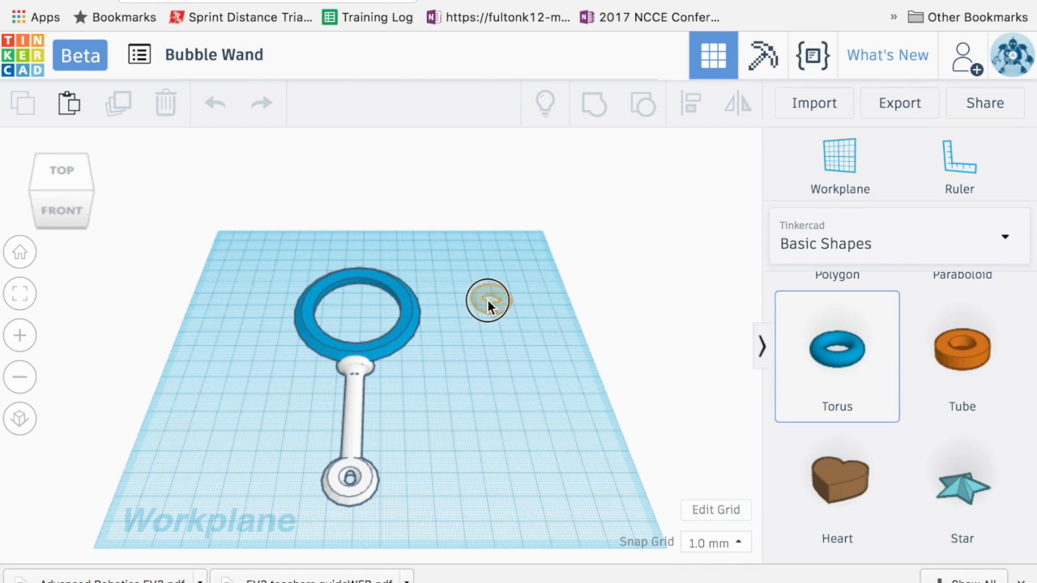
# Add a torus beside the wand and set its ring radius to about 27.
pyautogui.click(486, 300)
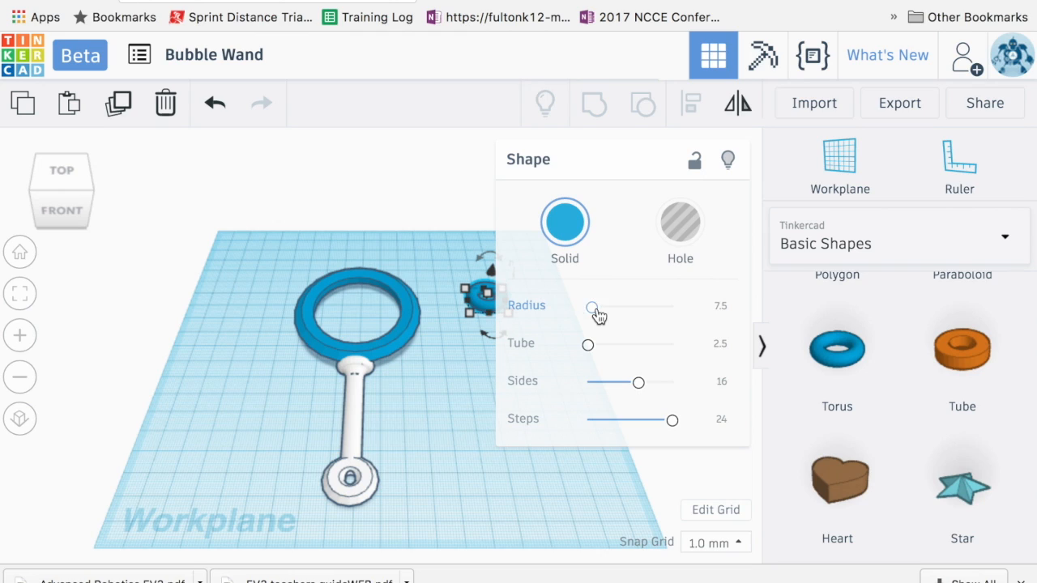
pyautogui.moveTo(397, 321)
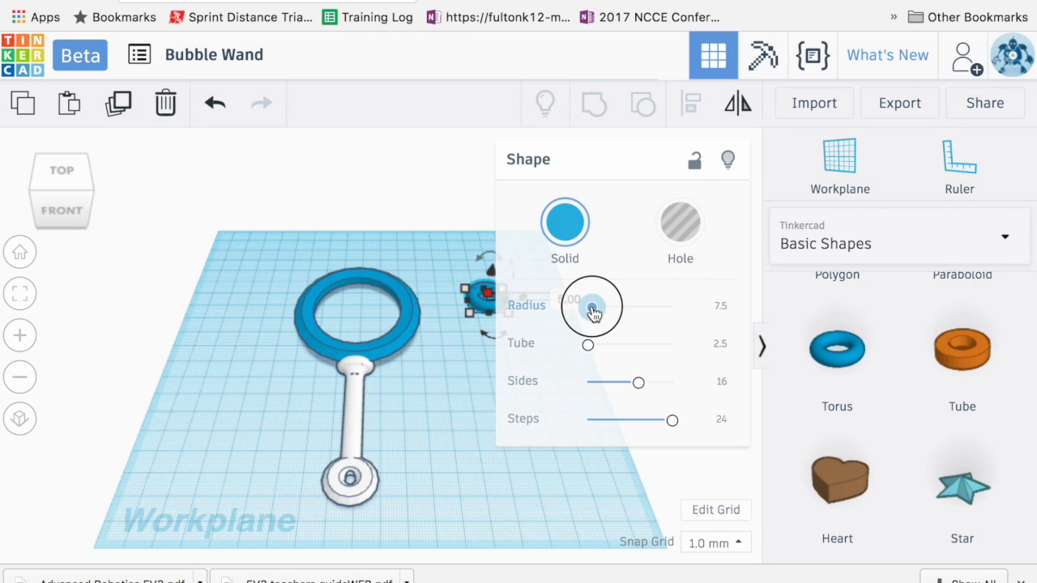
pyautogui.moveTo(591, 306); pyautogui.dragTo(610, 306)
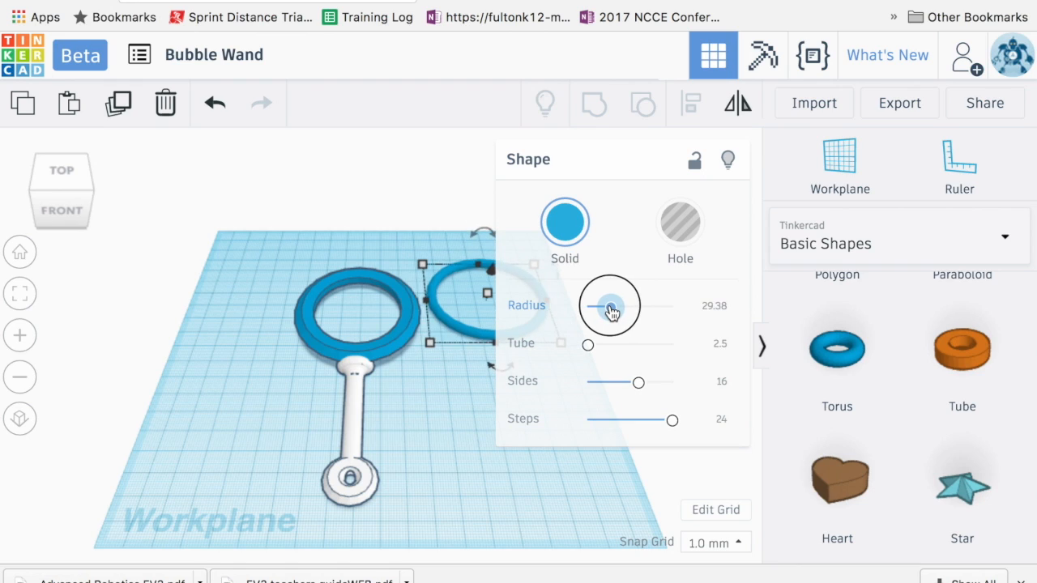
pyautogui.moveTo(614, 305); pyautogui.dragTo(606, 304)
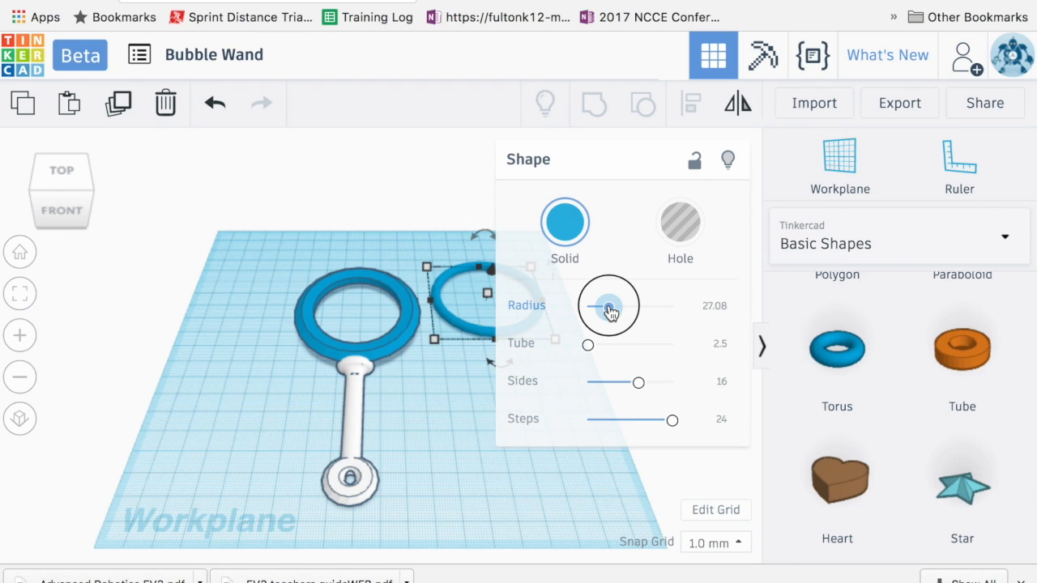
pyautogui.moveTo(608, 306); pyautogui.dragTo(605, 306)
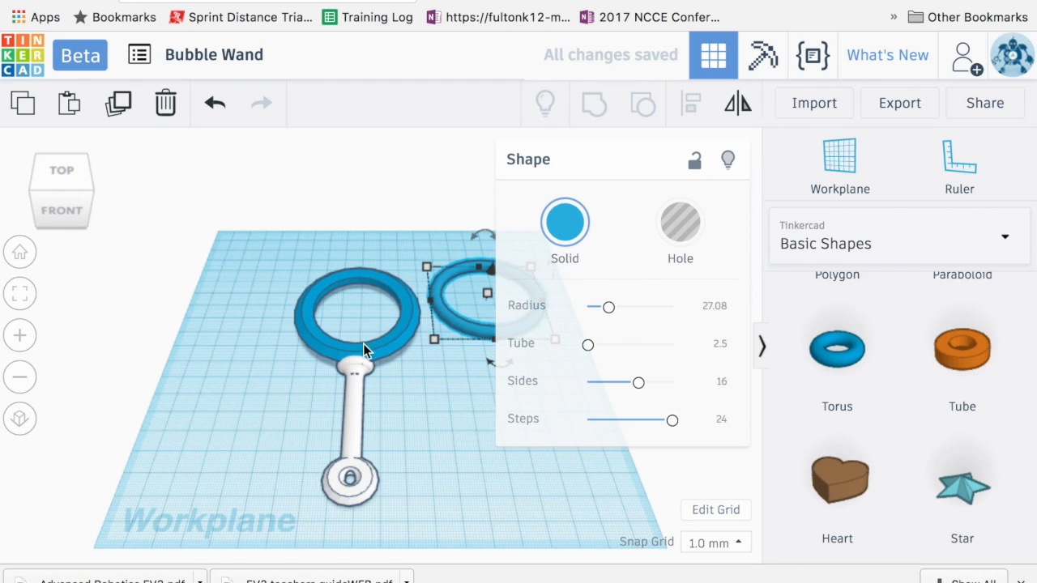
pyautogui.click(269, 259)
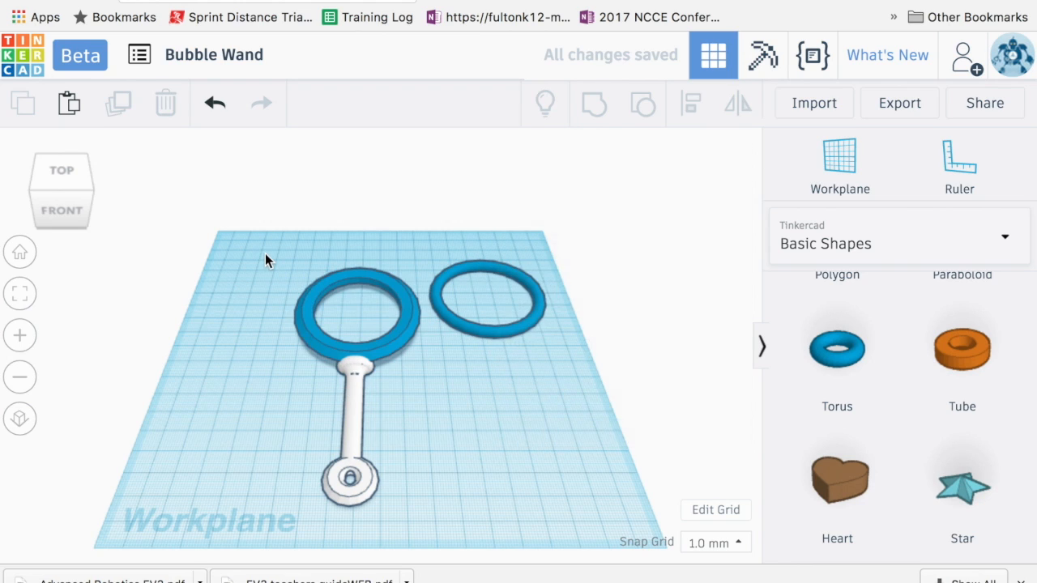
# Group the larger wand's ring and handle into one object.
pyautogui.click(365, 354)
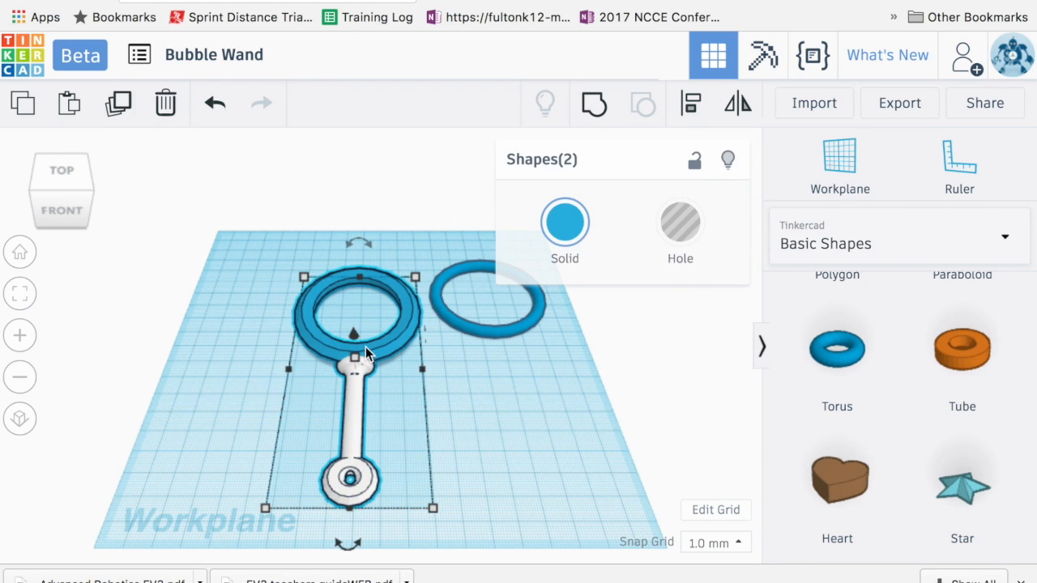
pyautogui.moveTo(593, 104)
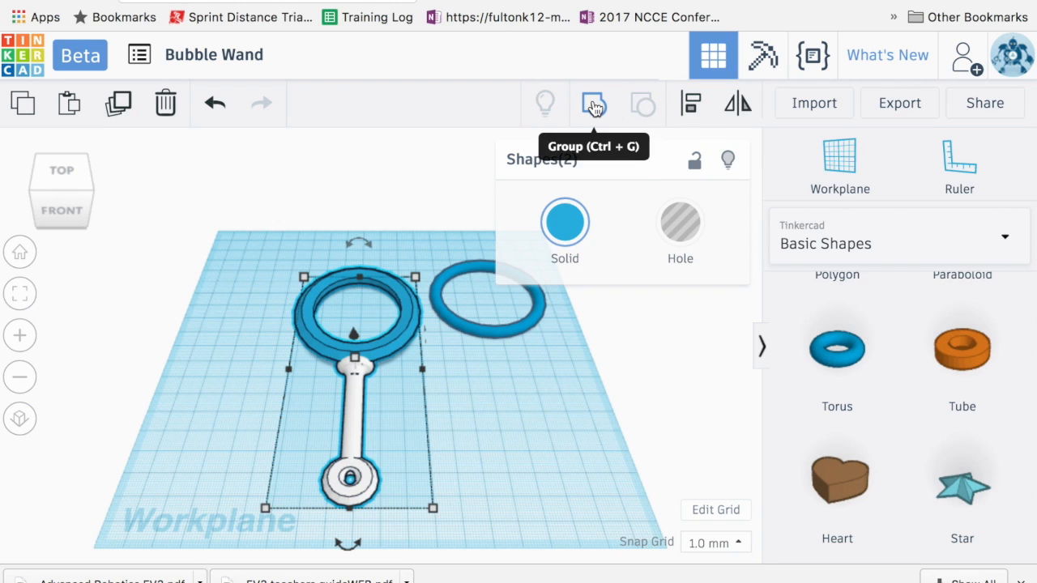
pyautogui.click(593, 104)
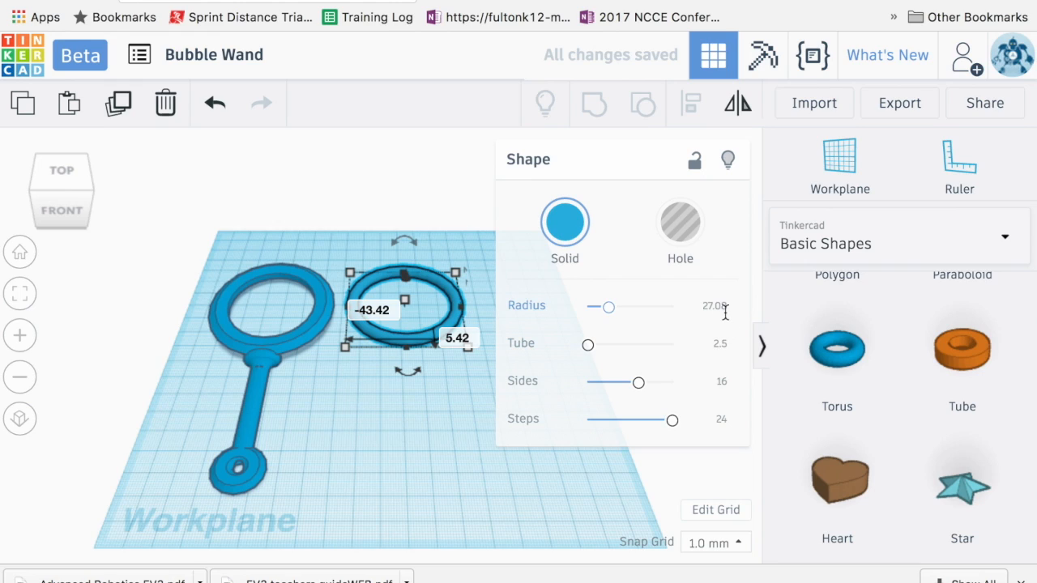
# Give the small torus a radius of 15 and a thin tube of about 1.
pyautogui.click(706, 309)
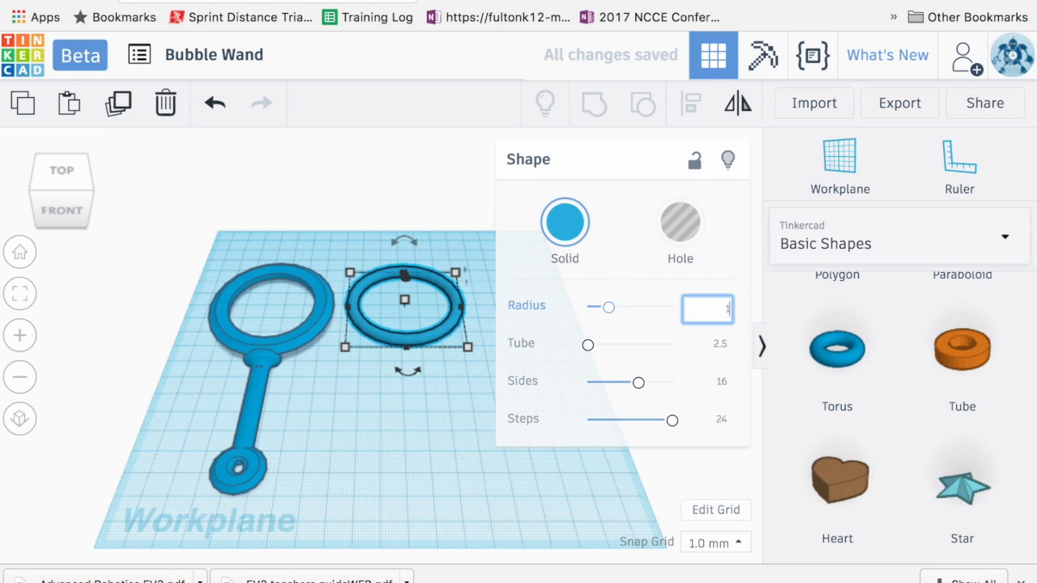
pyautogui.write('15')
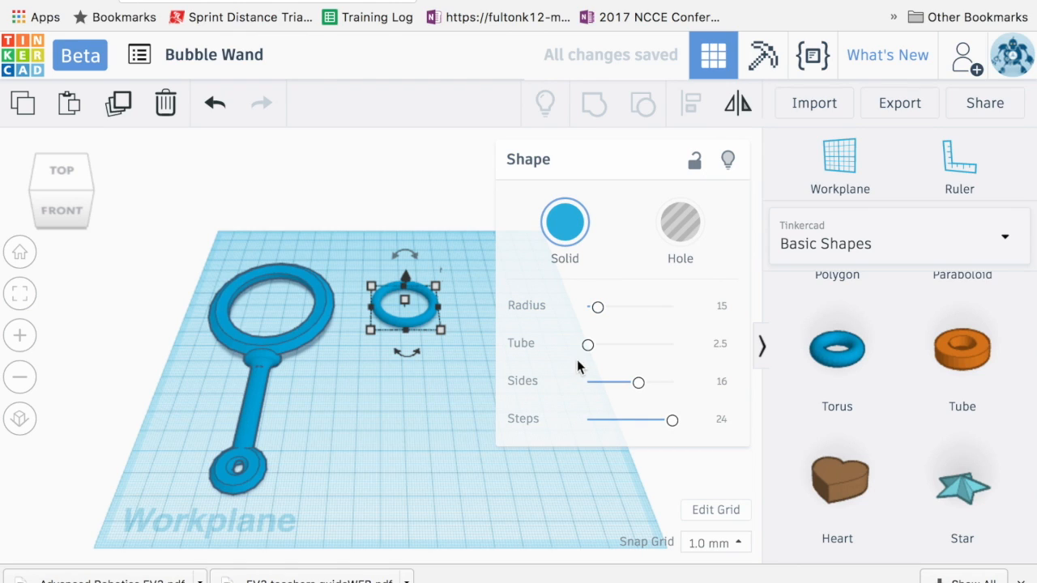
pyautogui.moveTo(587, 344); pyautogui.dragTo(602, 344)
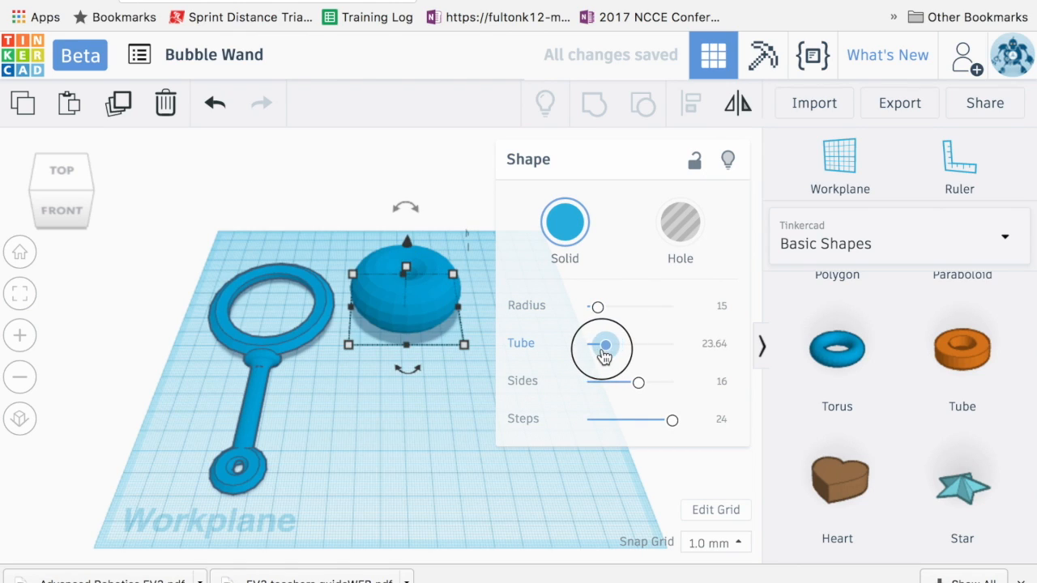
pyautogui.moveTo(606, 347); pyautogui.dragTo(586, 347)
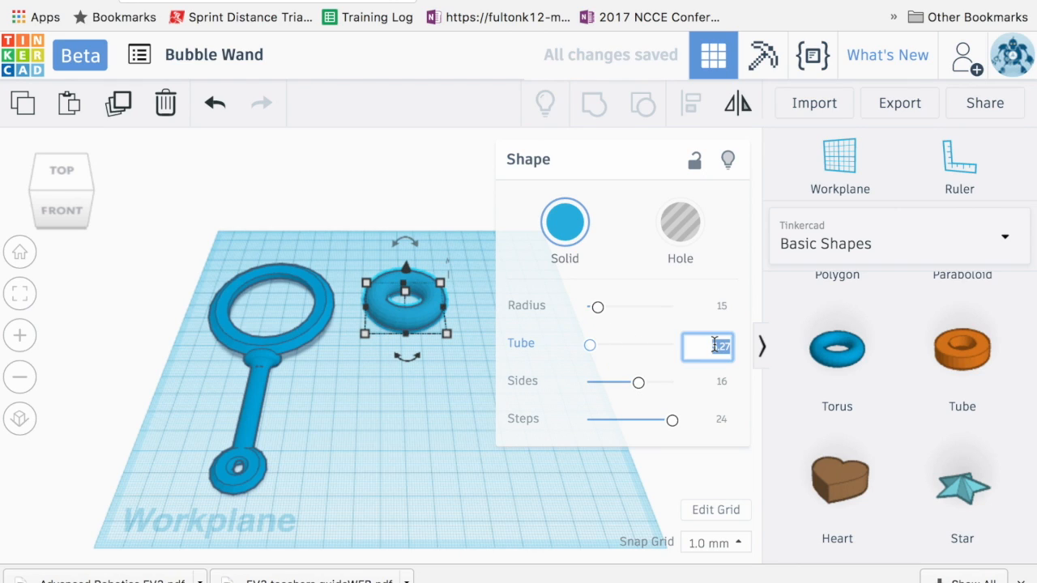
pyautogui.write('3')
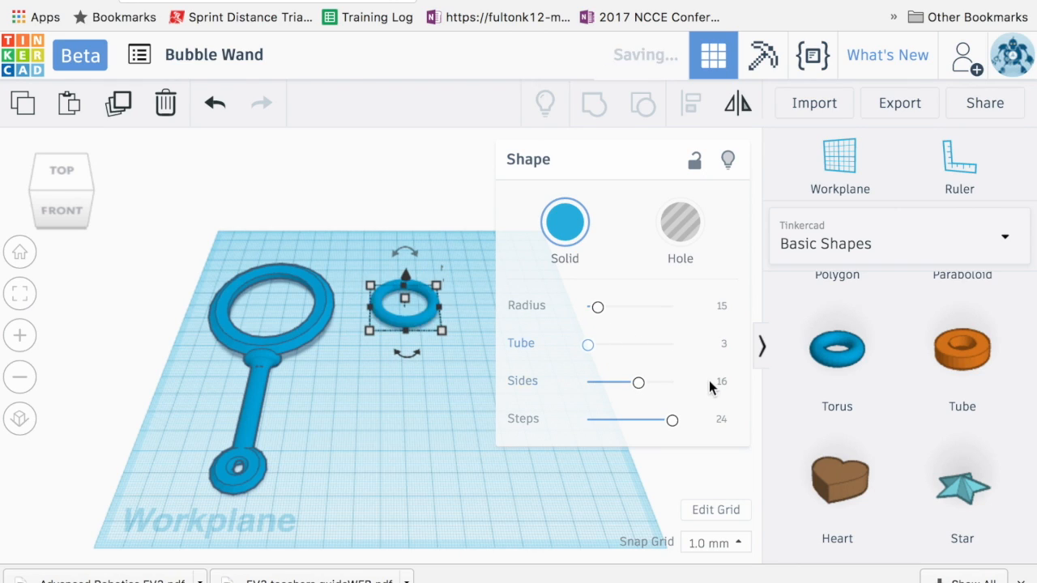
pyautogui.click(706, 346)
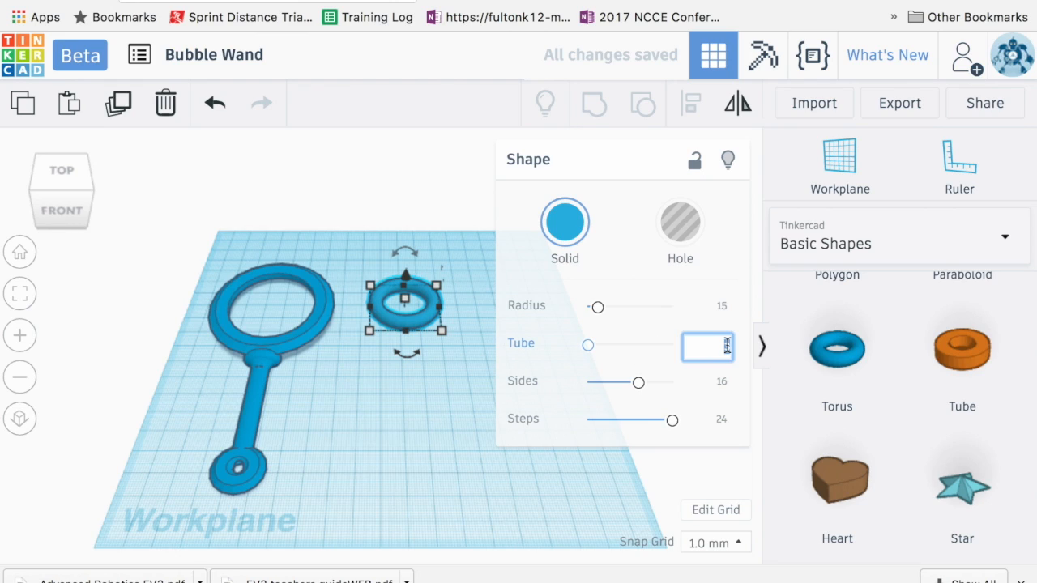
pyautogui.write('2')
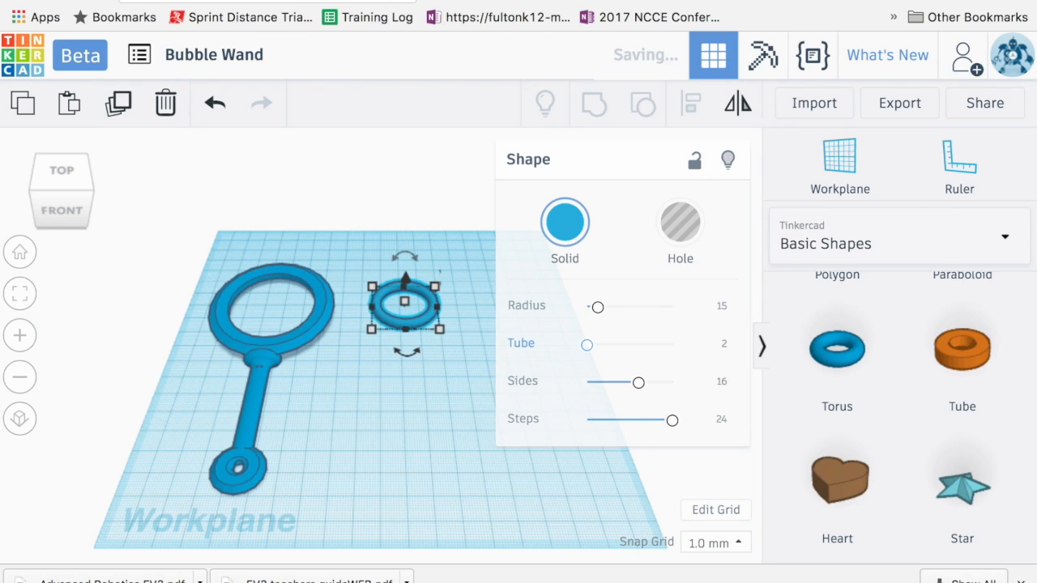
pyautogui.click(719, 347)
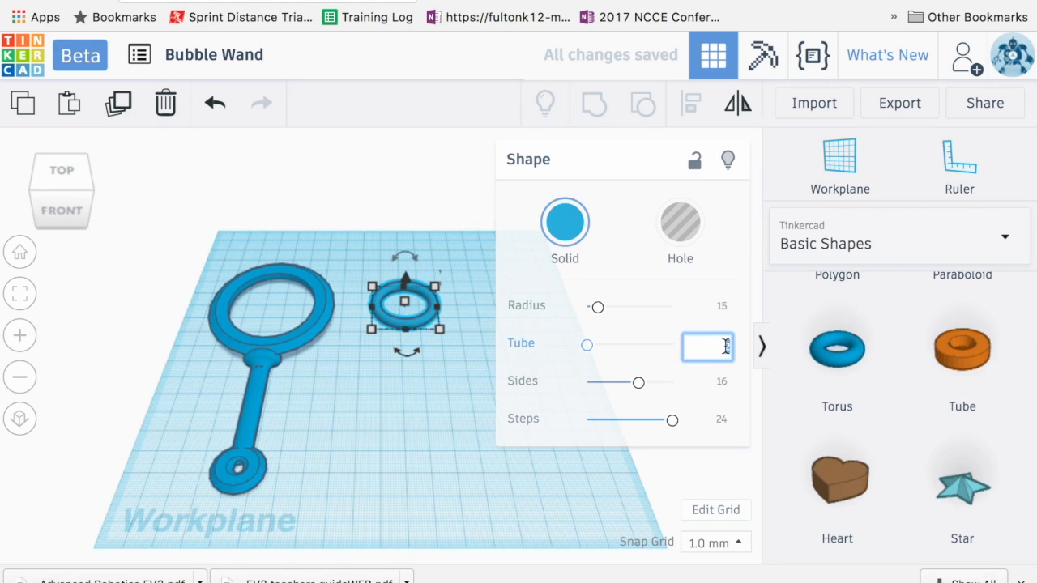
pyautogui.write('1')
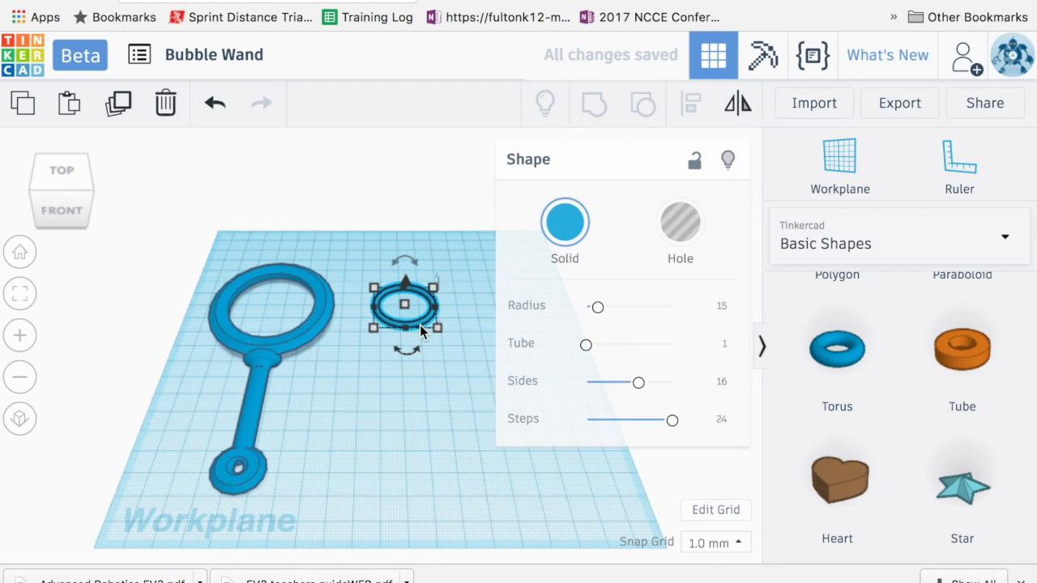
# Set the torus ring's sides to the maximum of 24 for a smooth outline.
pyautogui.moveTo(638, 382); pyautogui.dragTo(651, 383)
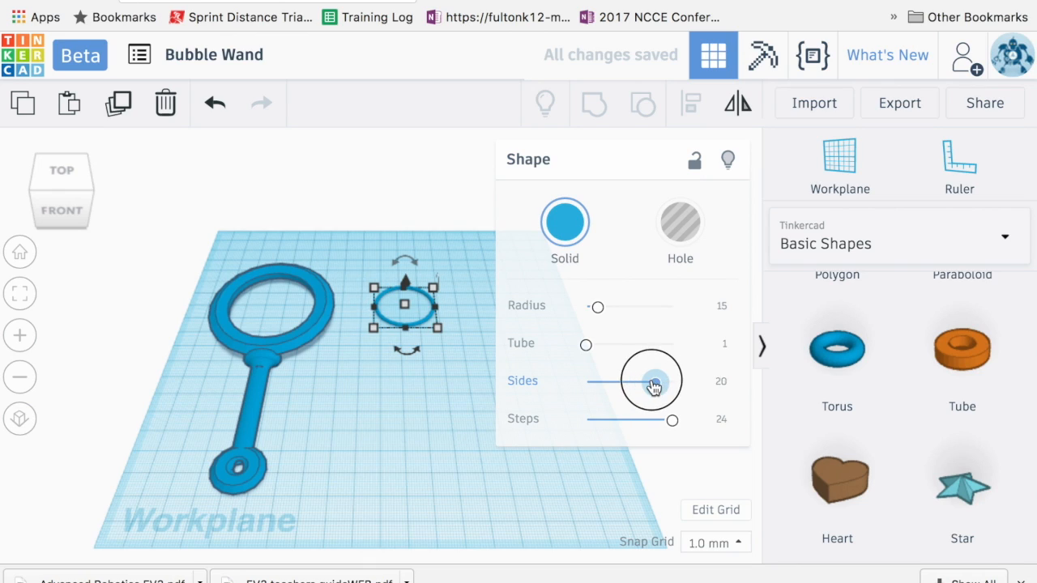
pyautogui.moveTo(651, 379); pyautogui.dragTo(586, 382)
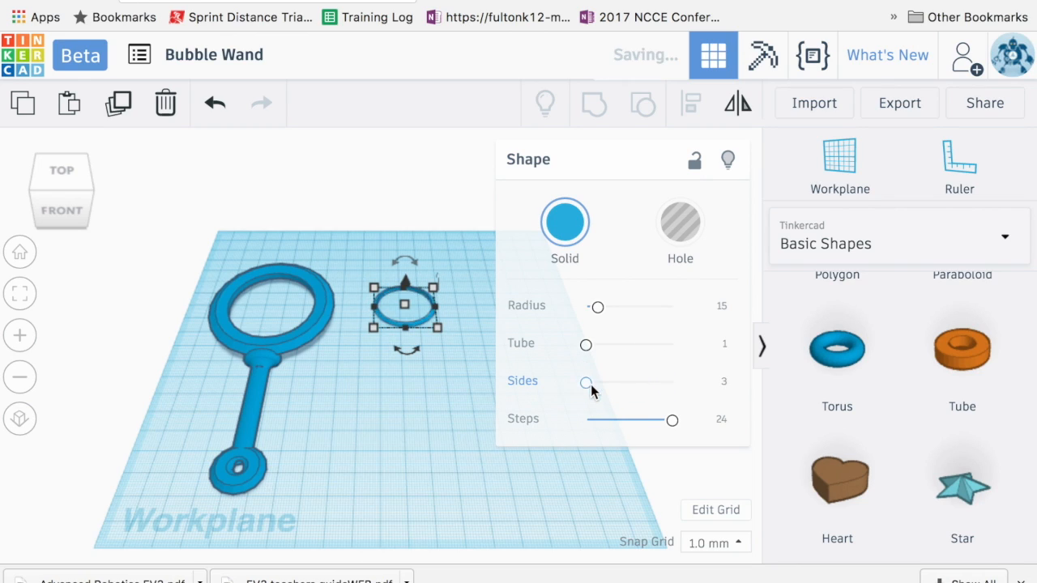
pyautogui.moveTo(587, 383); pyautogui.dragTo(671, 382)
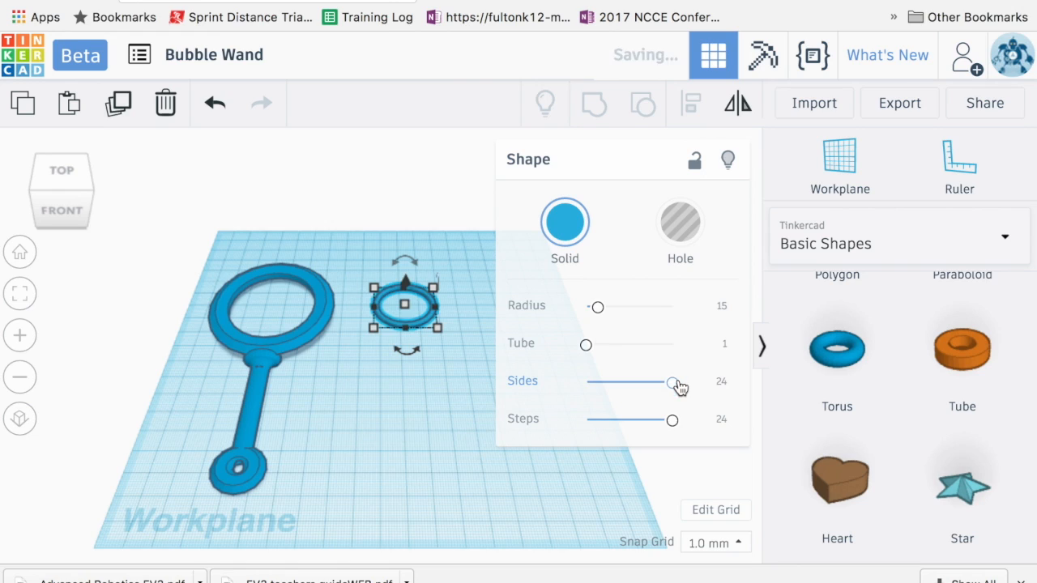
pyautogui.moveTo(437, 428)
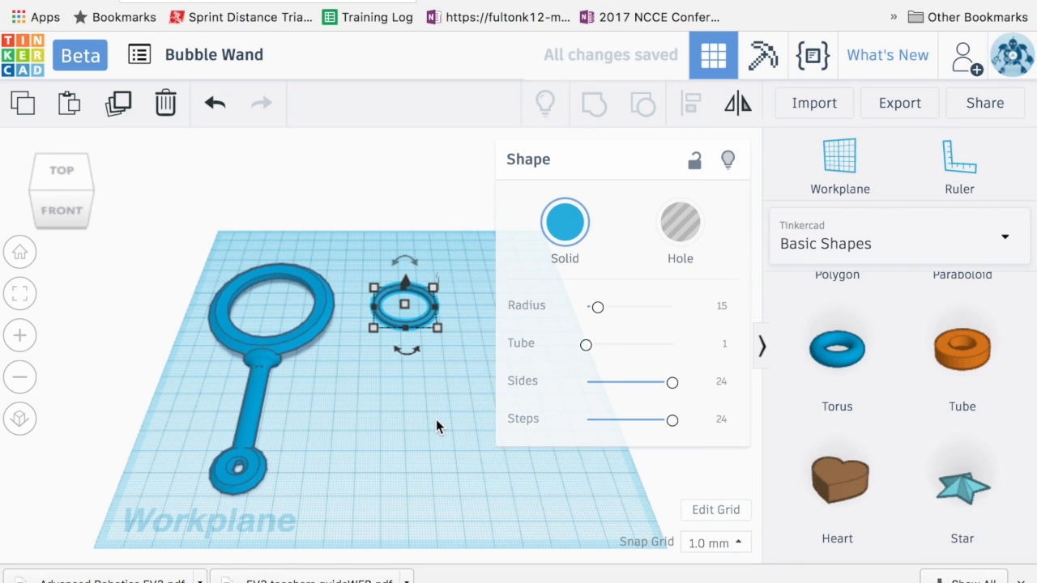
pyautogui.click(437, 425)
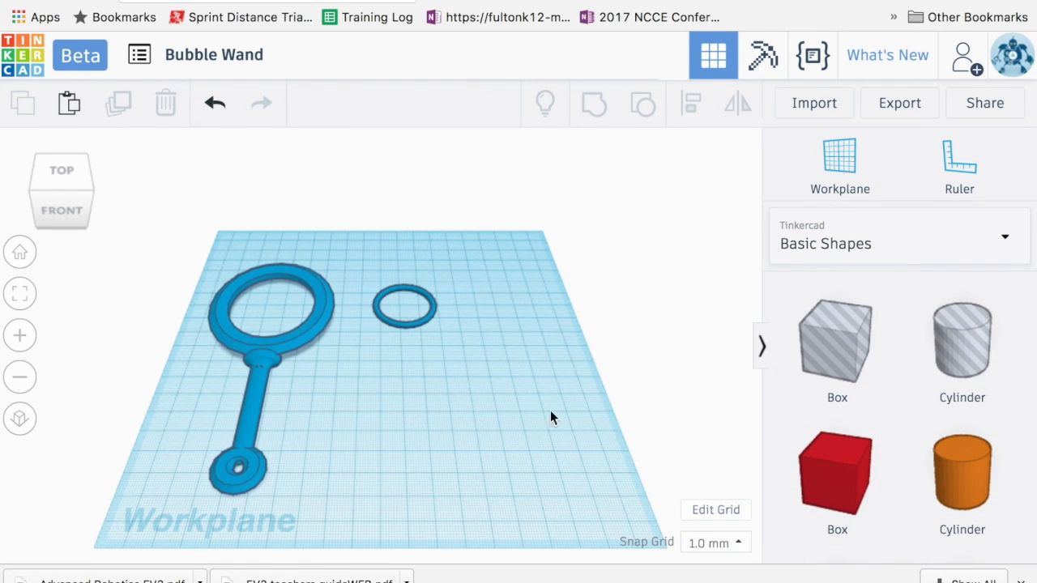
# Place a Handle Seated connector from the Connectors library below the small ring.
pyautogui.click(897, 243)
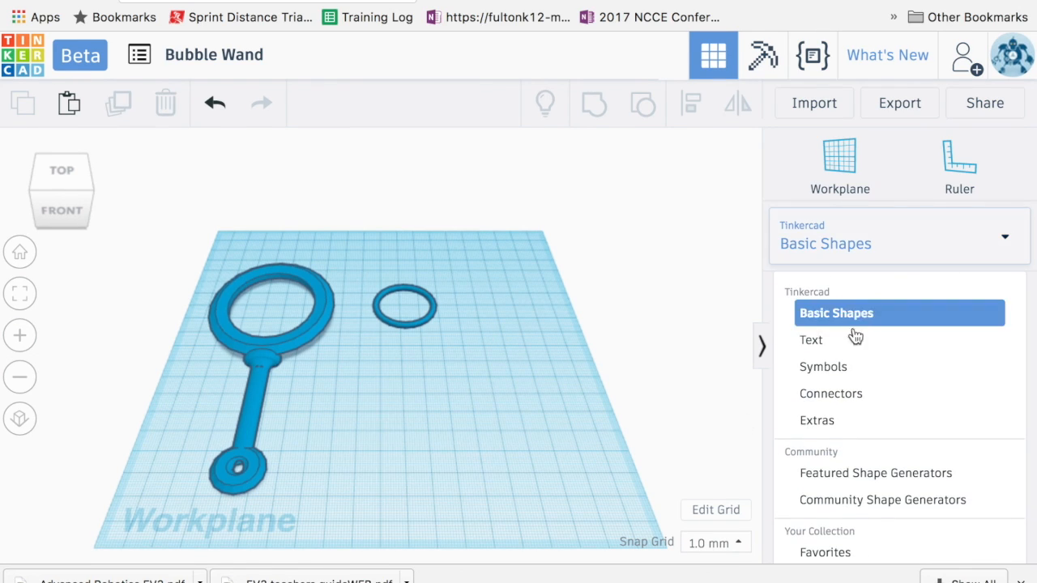
pyautogui.click(829, 394)
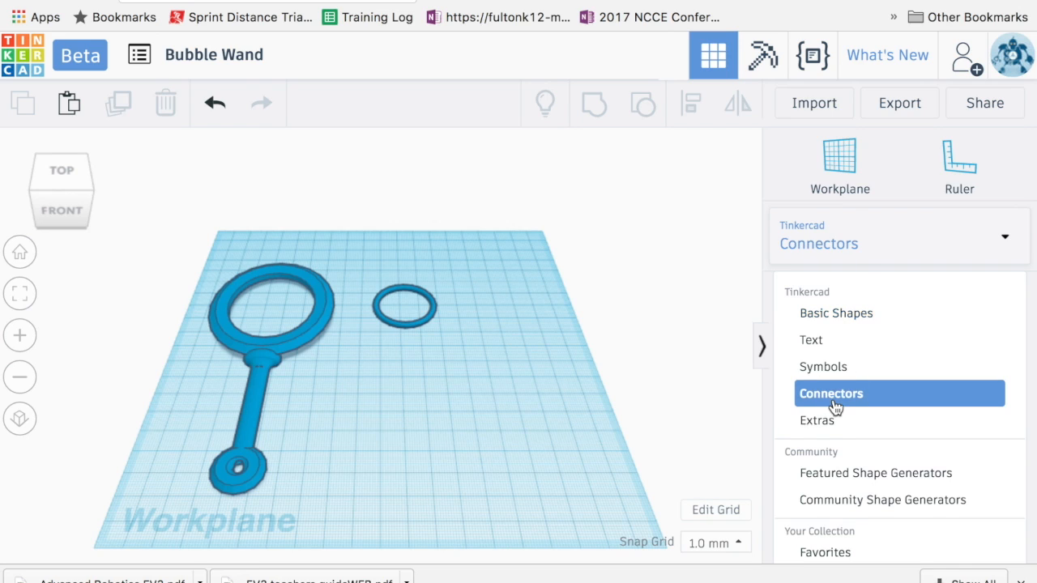
pyautogui.click(831, 394)
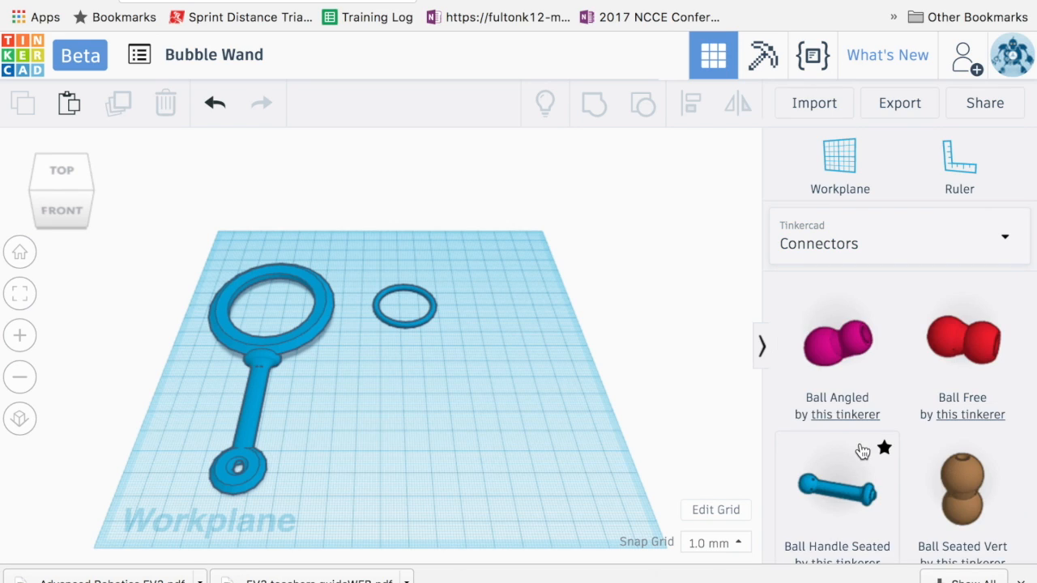
pyautogui.scroll(-3)
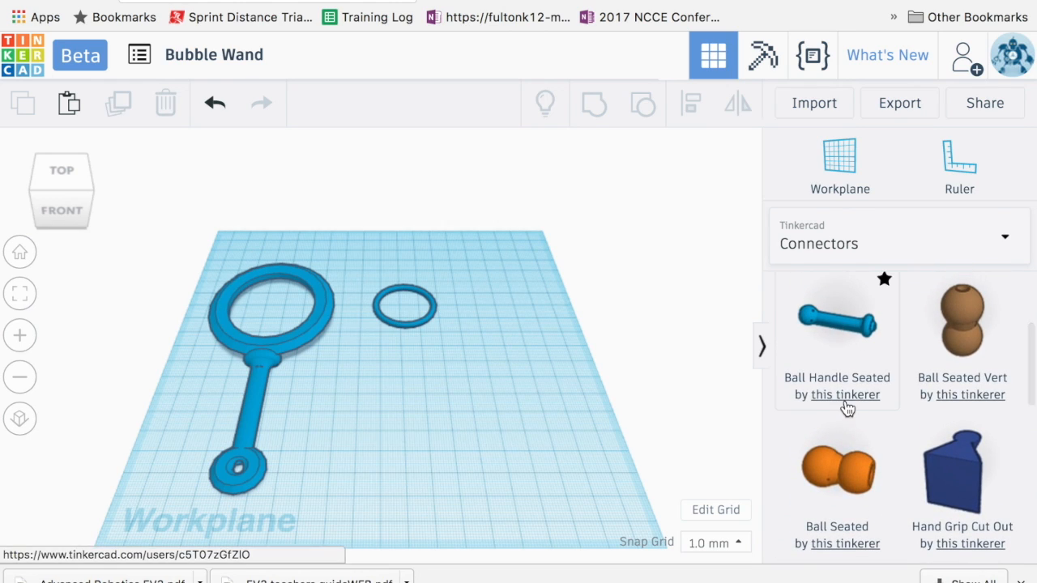
pyautogui.scroll(-3)
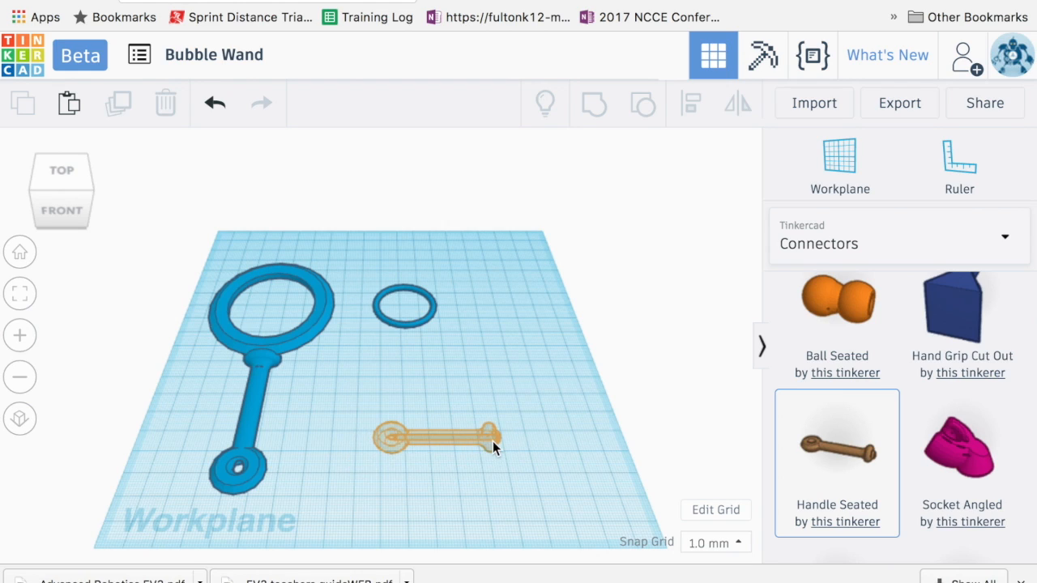
pyautogui.click(438, 437)
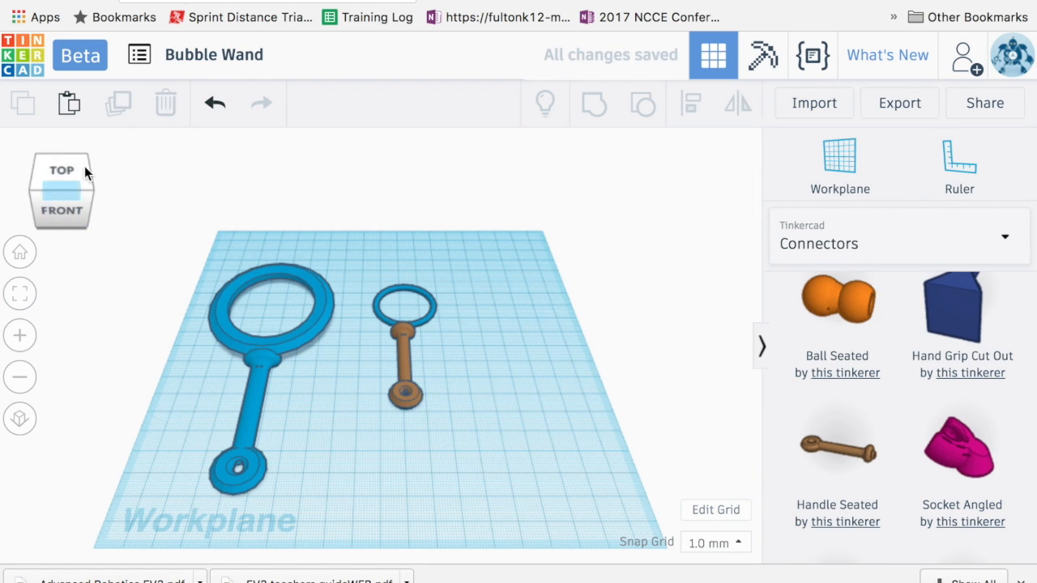
# From the top view, nudge the seated handle until its end meets the small ring.
pyautogui.click(61, 170)
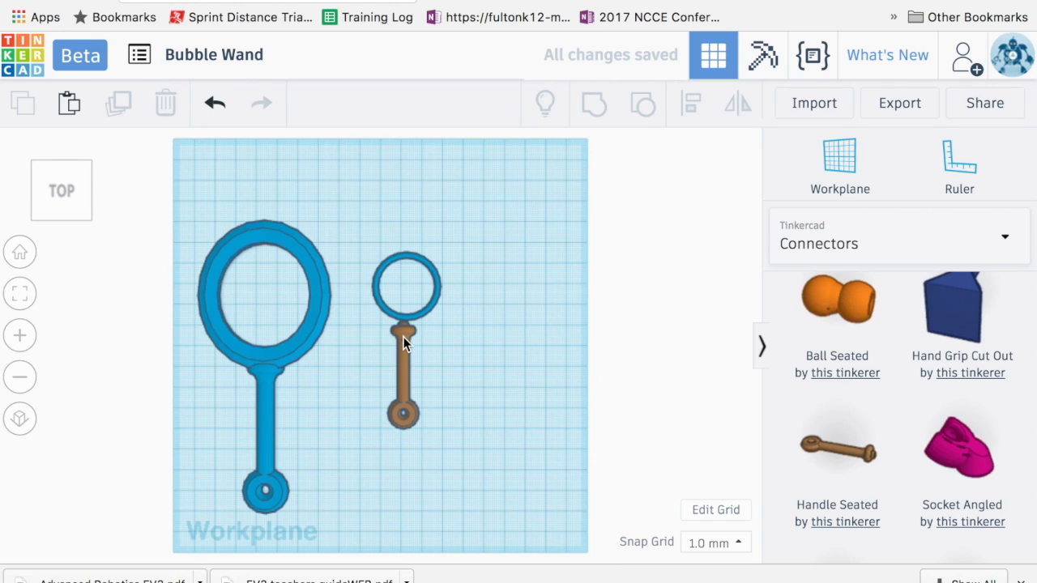
pyautogui.click(405, 340)
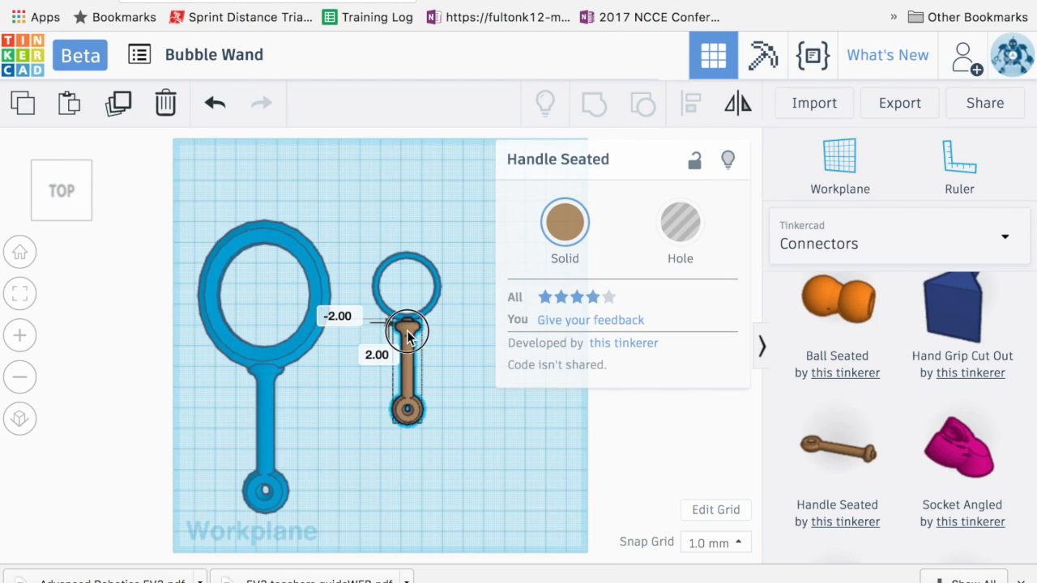
pyautogui.click(462, 360)
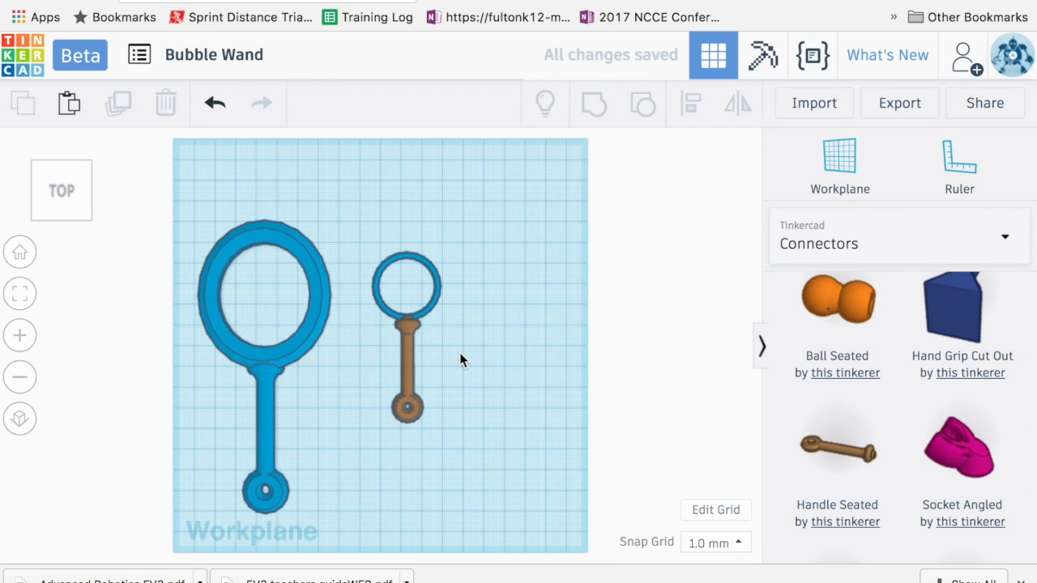
pyautogui.moveTo(473, 350)
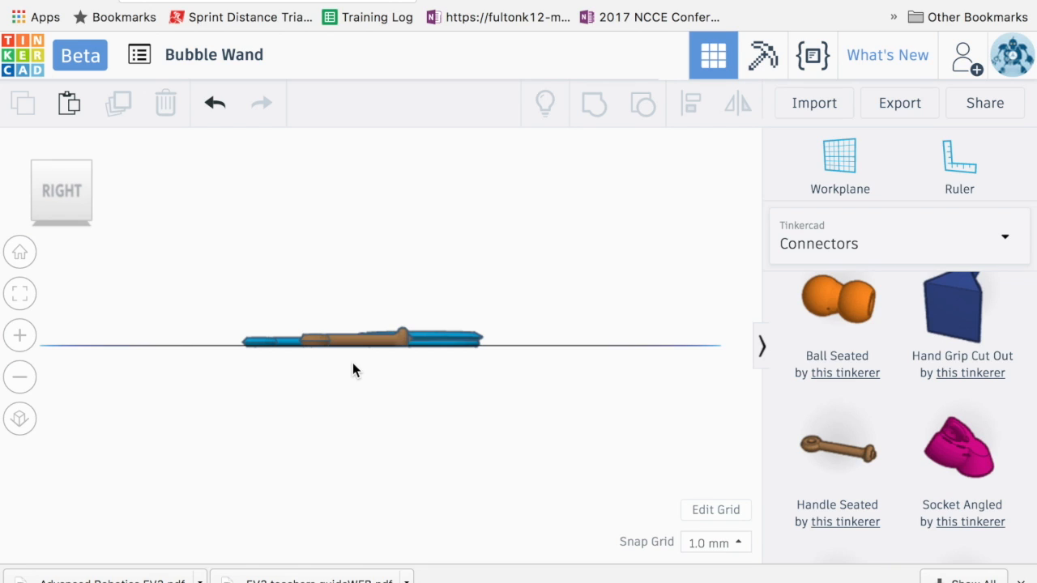
pyautogui.moveTo(525, 370)
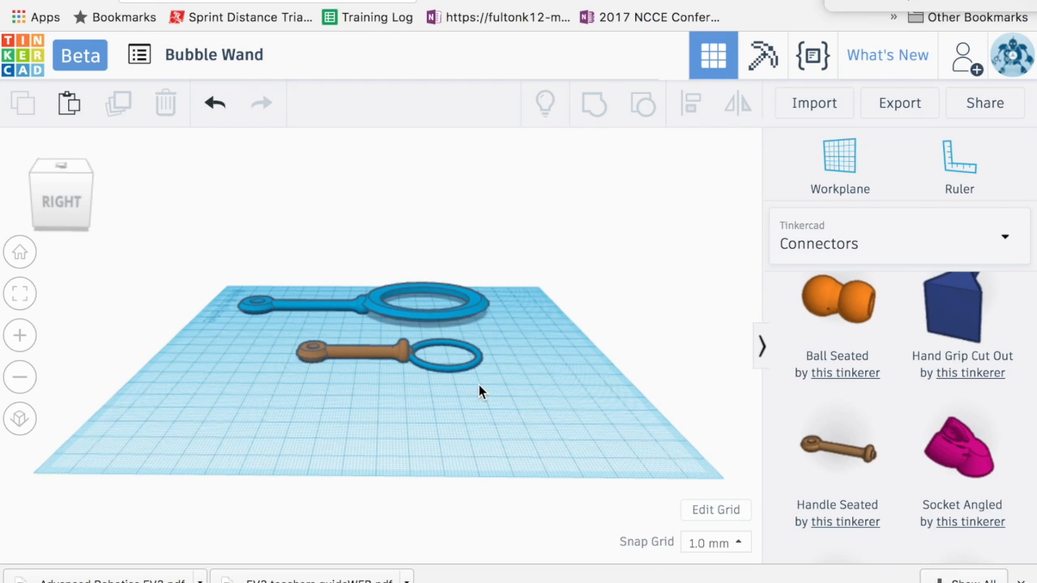
pyautogui.moveTo(413, 365)
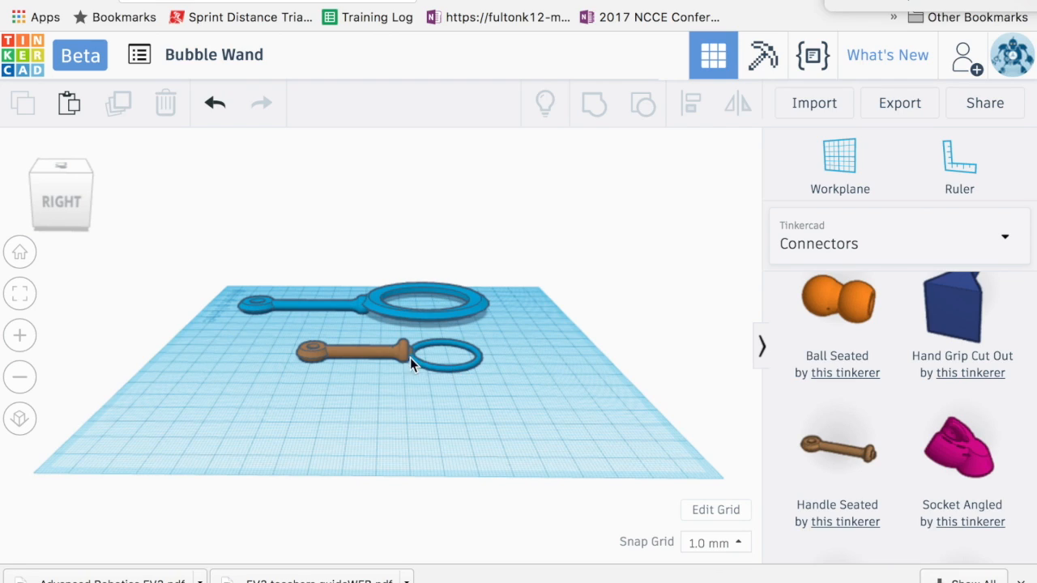
# Raise the small torus ring to 5 mm elevation so it sits level with the handle.
pyautogui.click(441, 356)
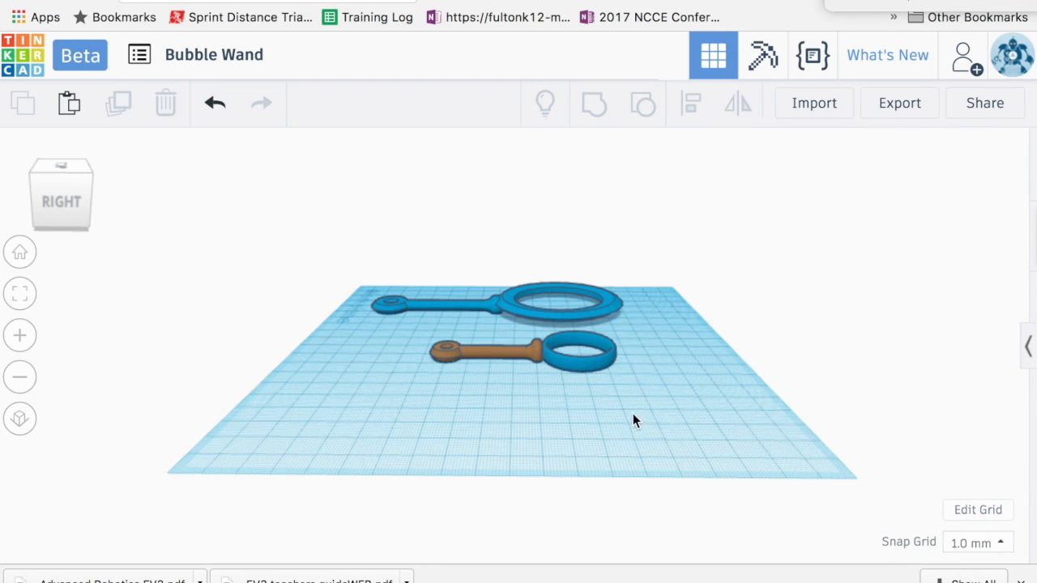
pyautogui.click(580, 354)
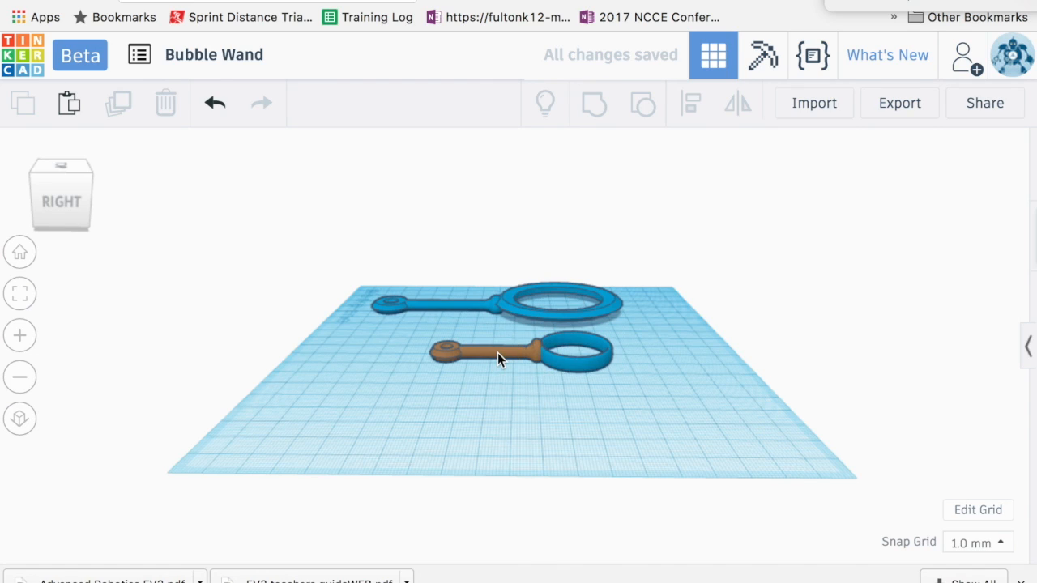
pyautogui.click(462, 360)
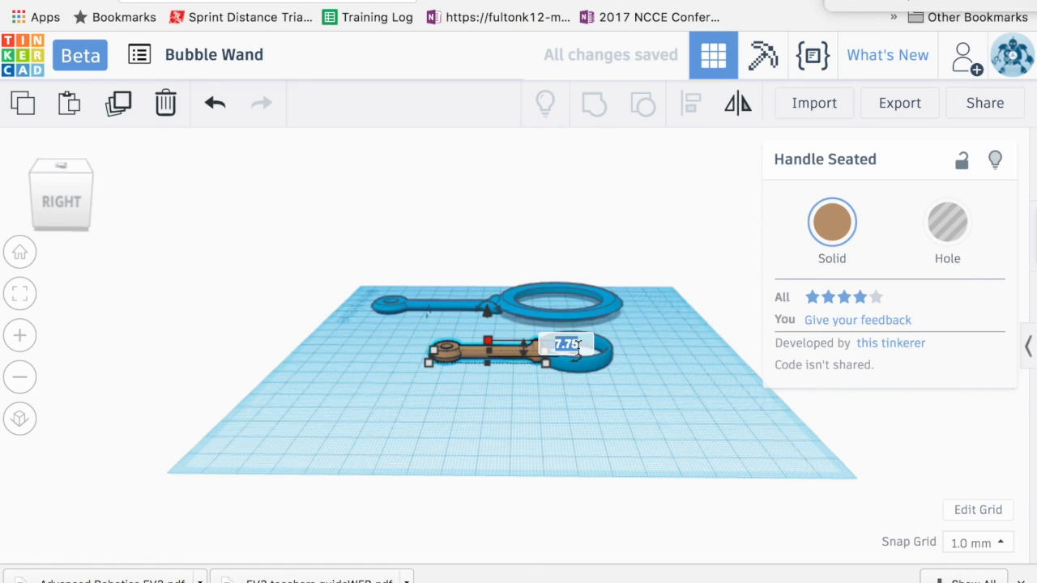
pyautogui.write('5.00')
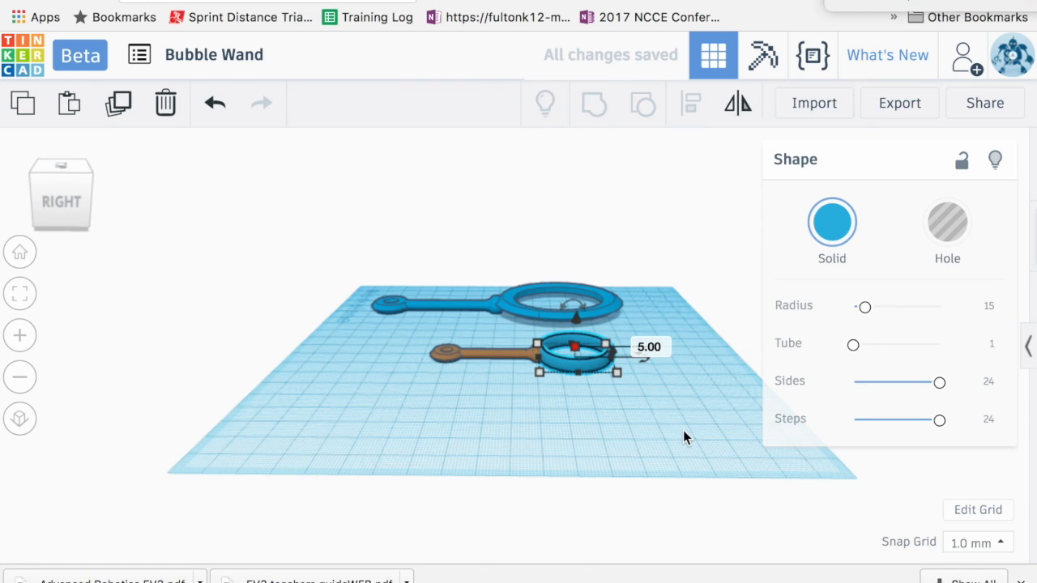
pyautogui.click(20, 253)
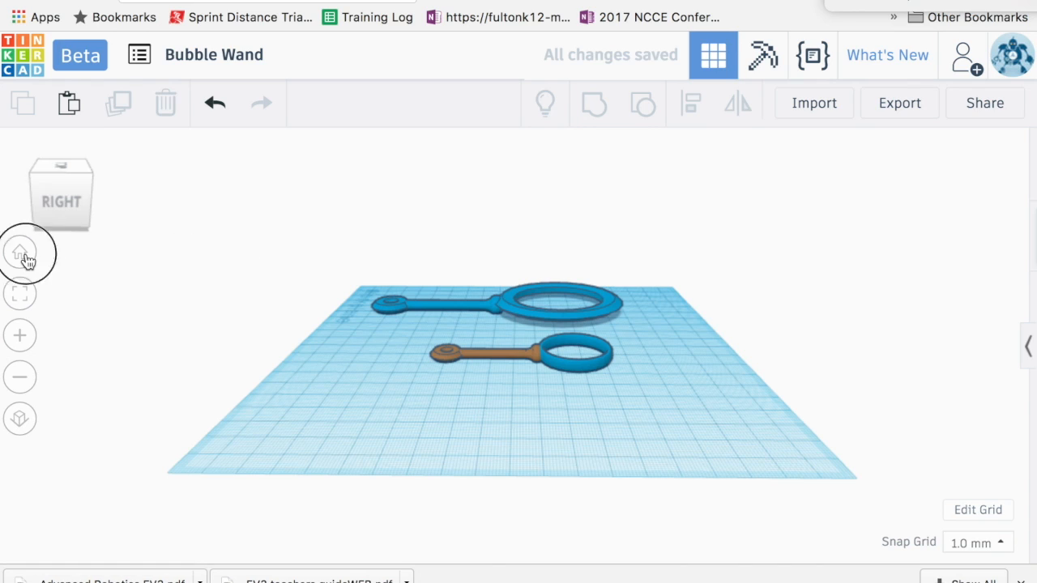
# Reset the view and look at the two wands from the side.
pyautogui.click(20, 253)
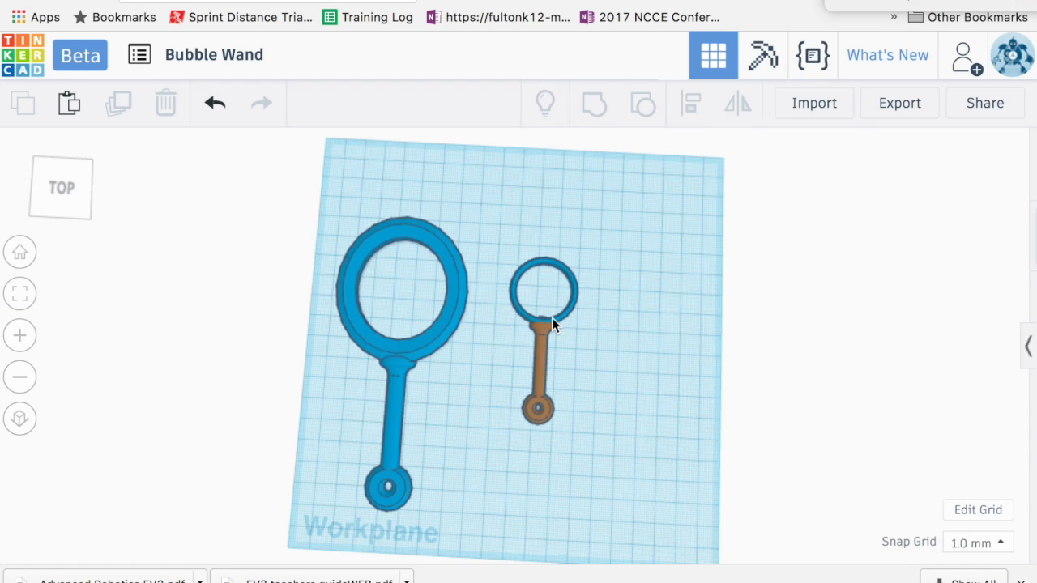
pyautogui.moveTo(547, 265)
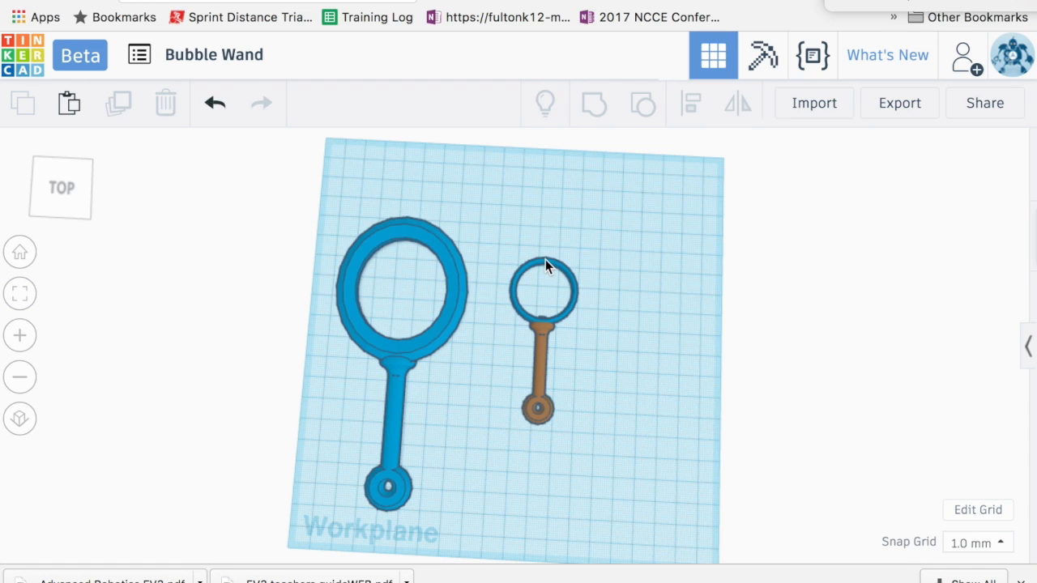
pyautogui.click(542, 288)
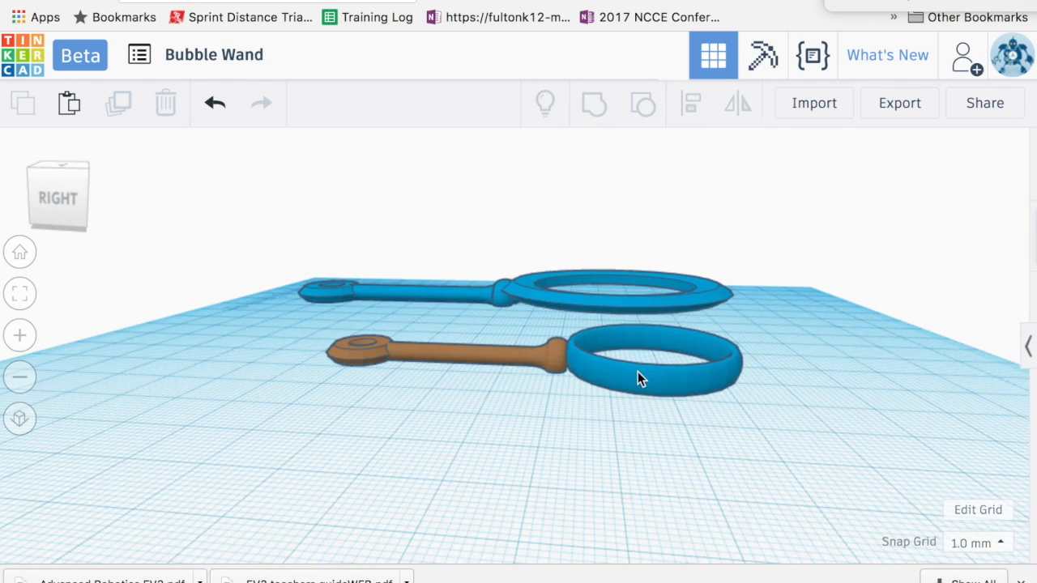
# Select the small ring and bring up the shape library on the Connectors collection.
pyautogui.click(657, 376)
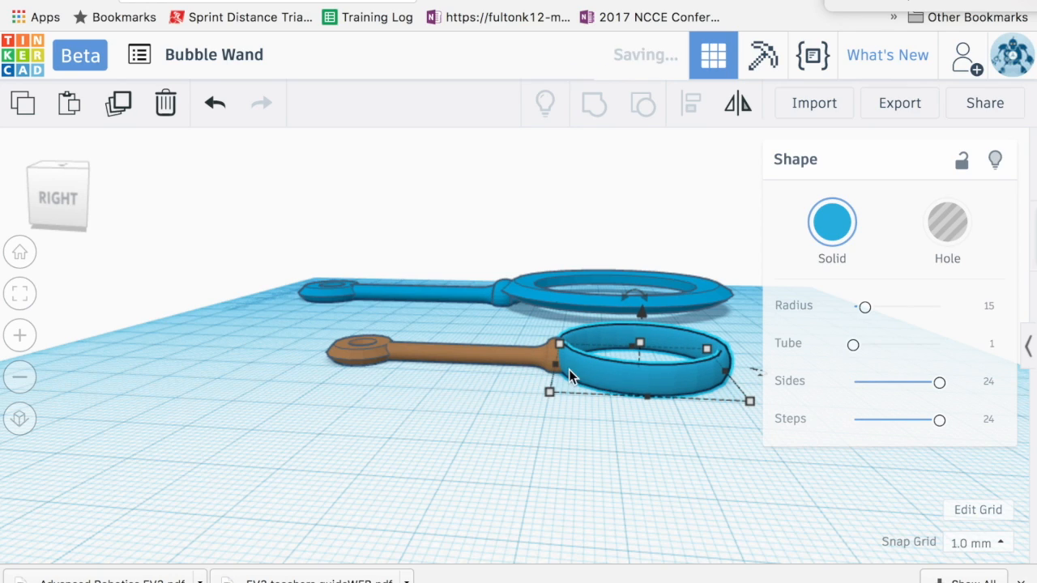
pyautogui.click(499, 423)
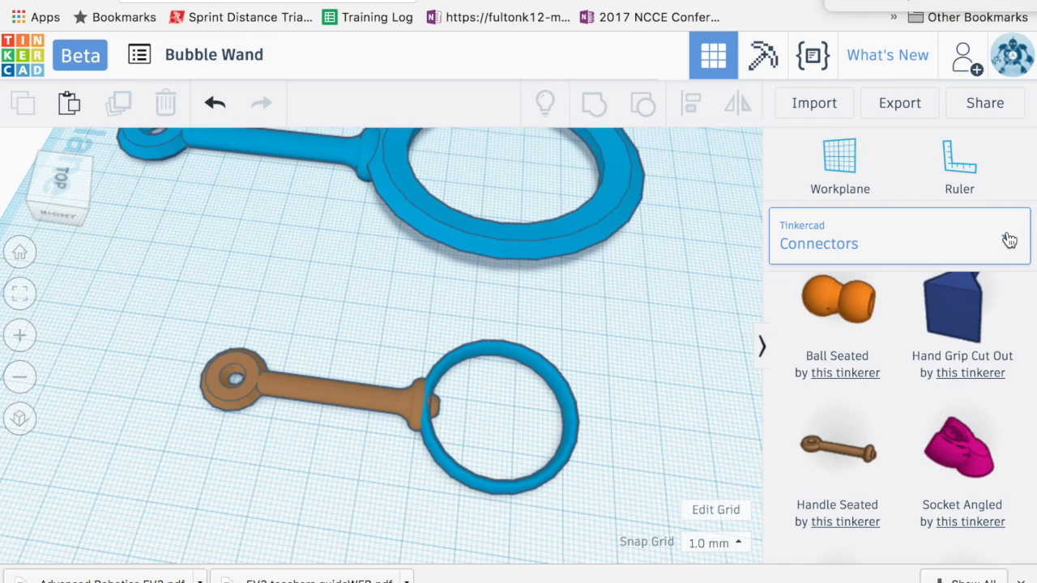
# Drop a Round Roof from Basic Shapes onto the small ring and rotate it upright.
pyautogui.click(897, 236)
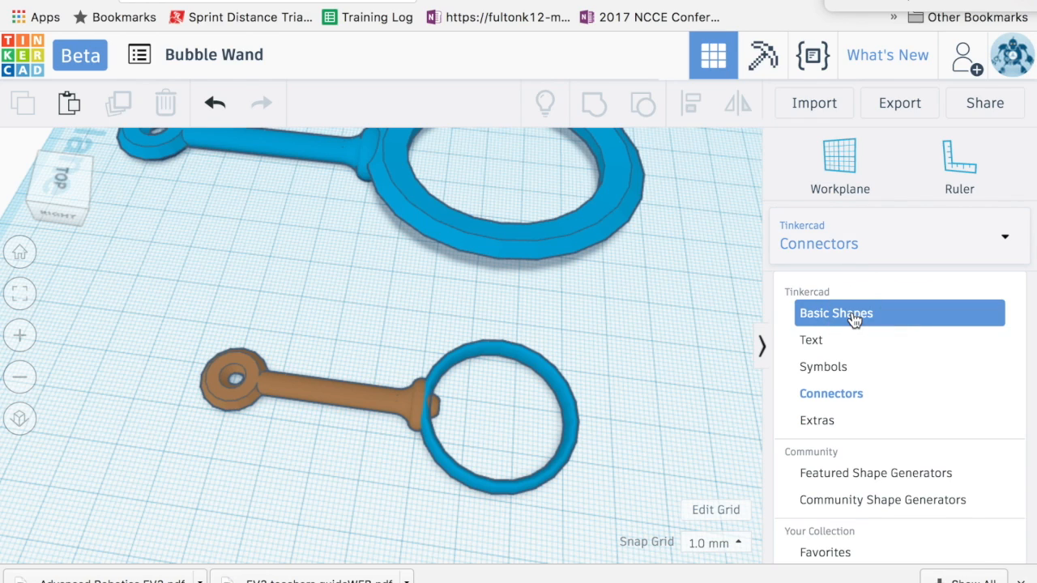
pyautogui.click(836, 312)
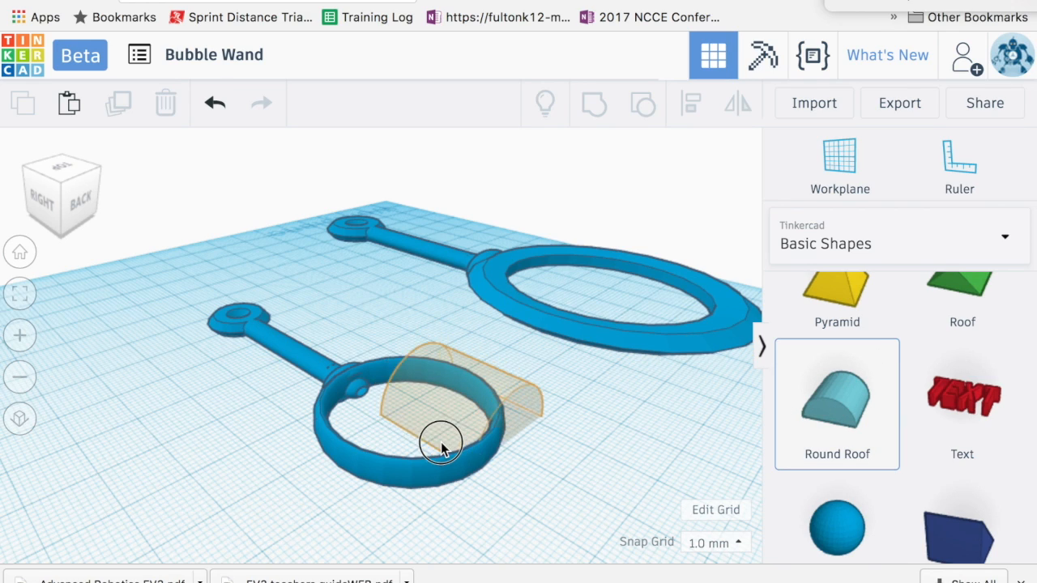
pyautogui.click(441, 445)
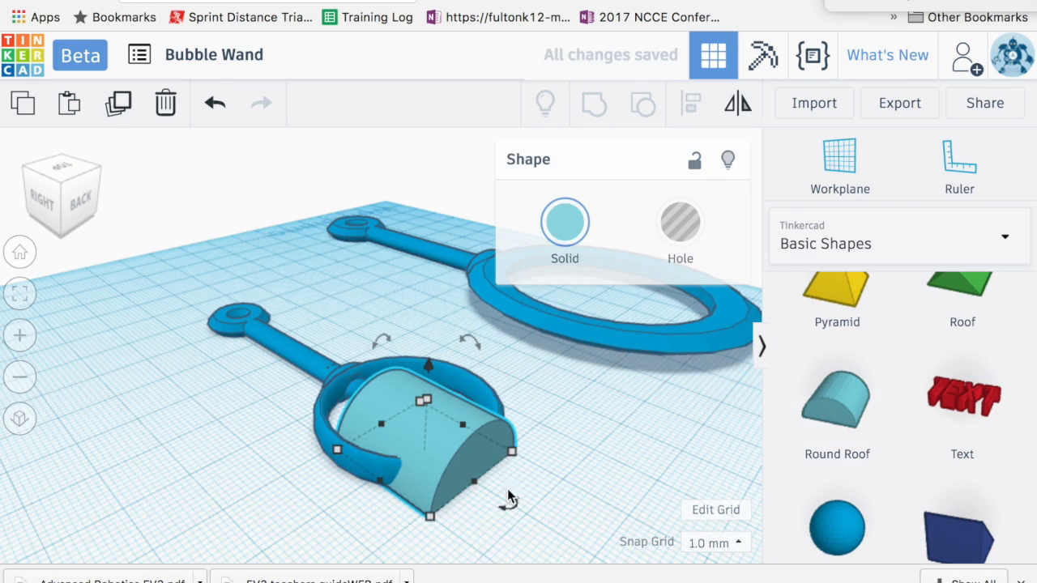
pyautogui.moveTo(518, 461); pyautogui.dragTo(519, 483)
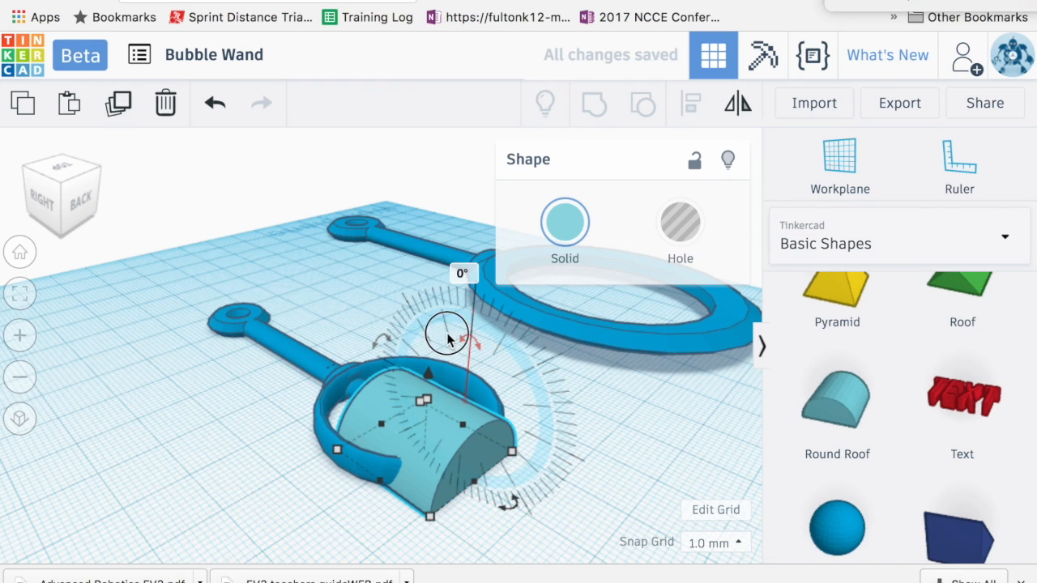
pyautogui.moveTo(446, 332); pyautogui.dragTo(429, 356)
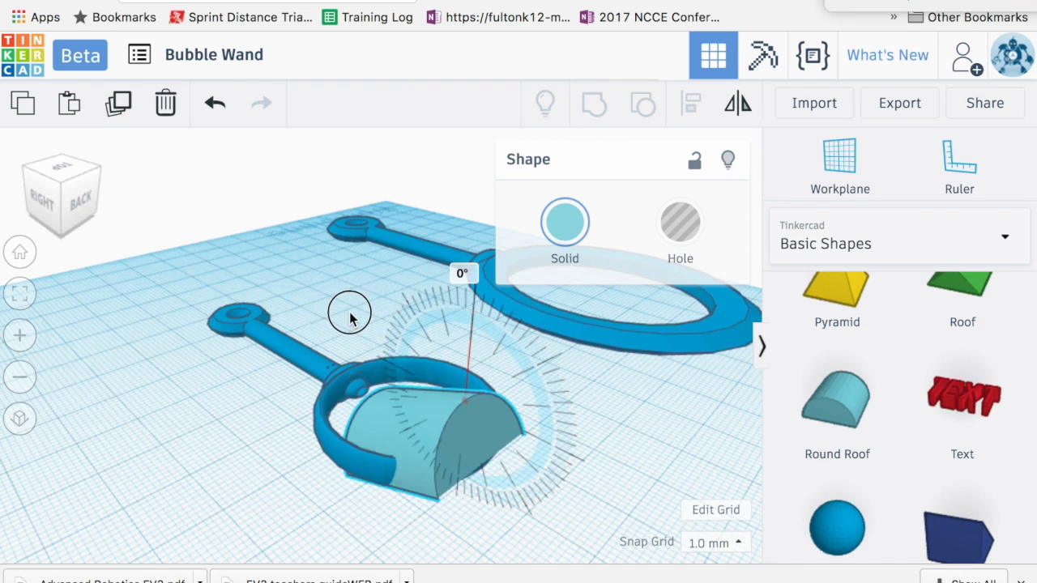
# Move the round roof over the handle's end inside the ring and make it a hole.
pyautogui.moveTo(350, 316); pyautogui.dragTo(197, 228)
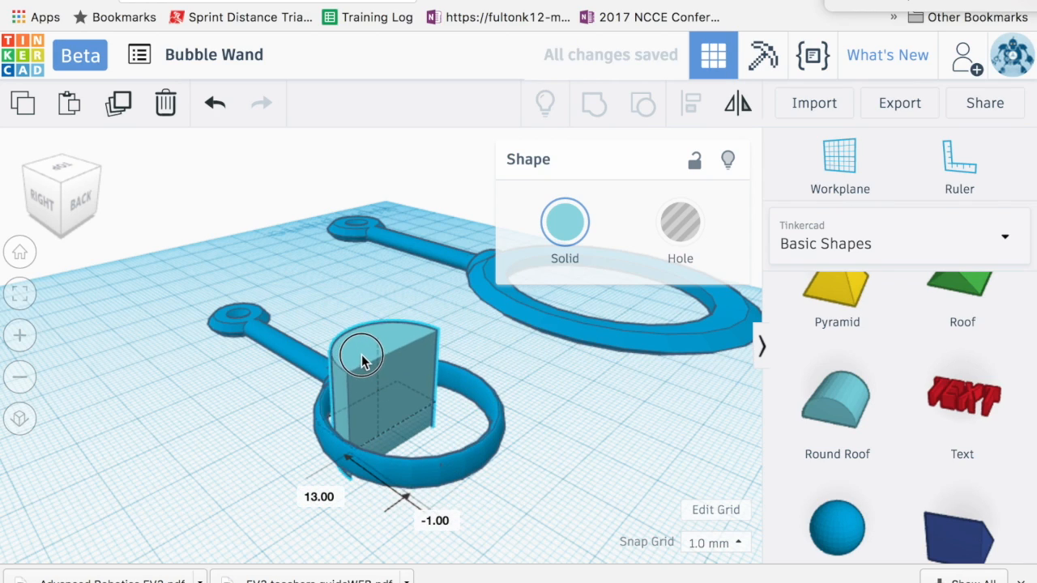
pyautogui.moveTo(363, 359); pyautogui.dragTo(354, 350)
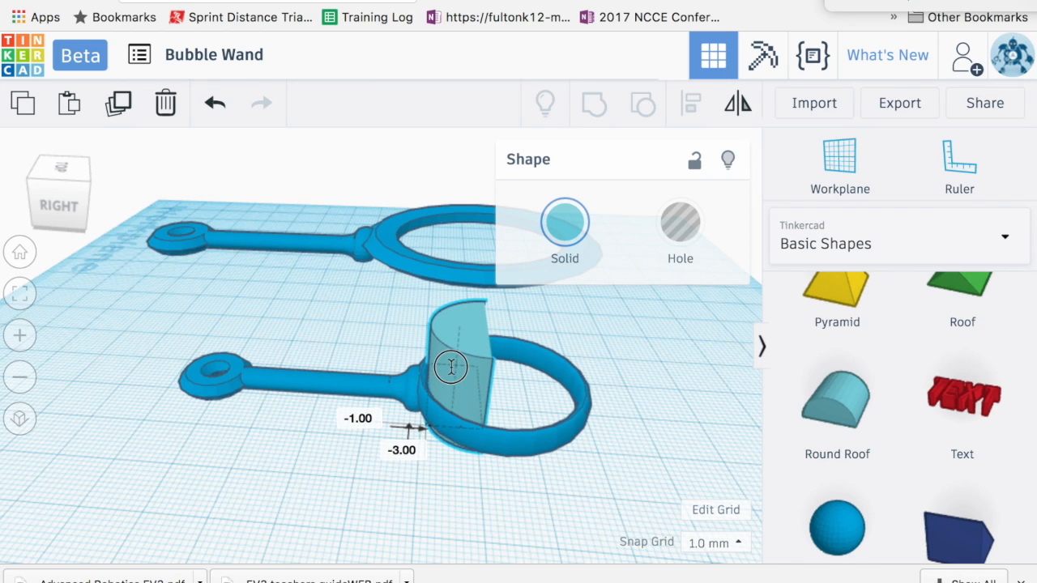
pyautogui.click(681, 223)
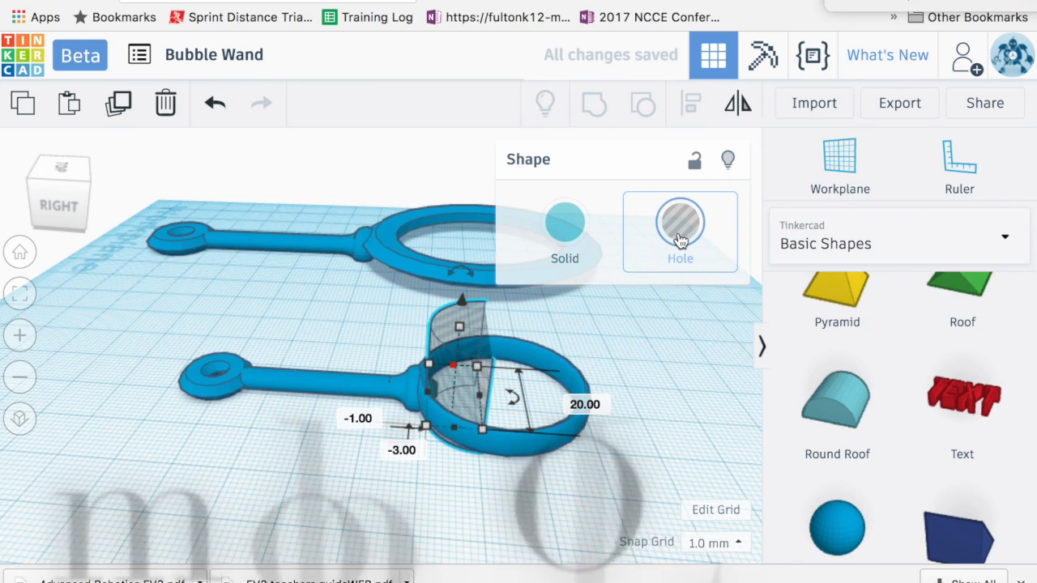
# Group the handle with the round-roof hole to trim its end inside the ring.
pyautogui.click(681, 227)
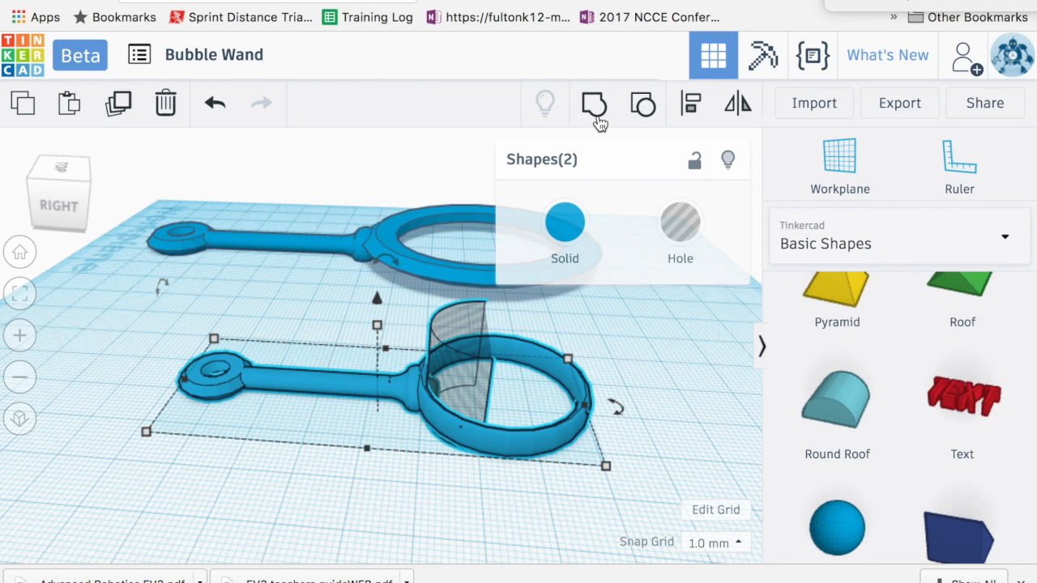
pyautogui.click(593, 104)
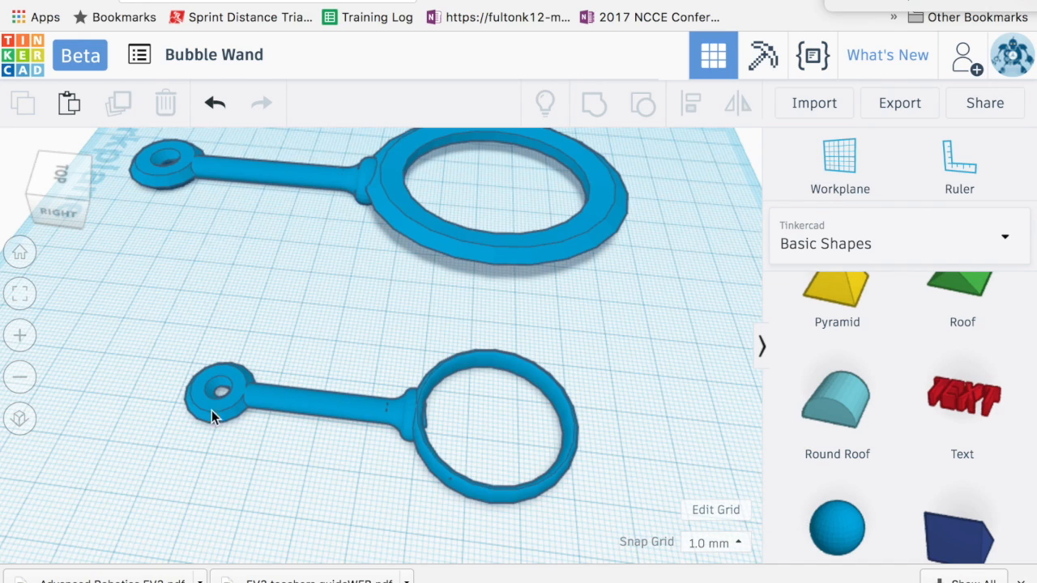
pyautogui.moveTo(360, 460)
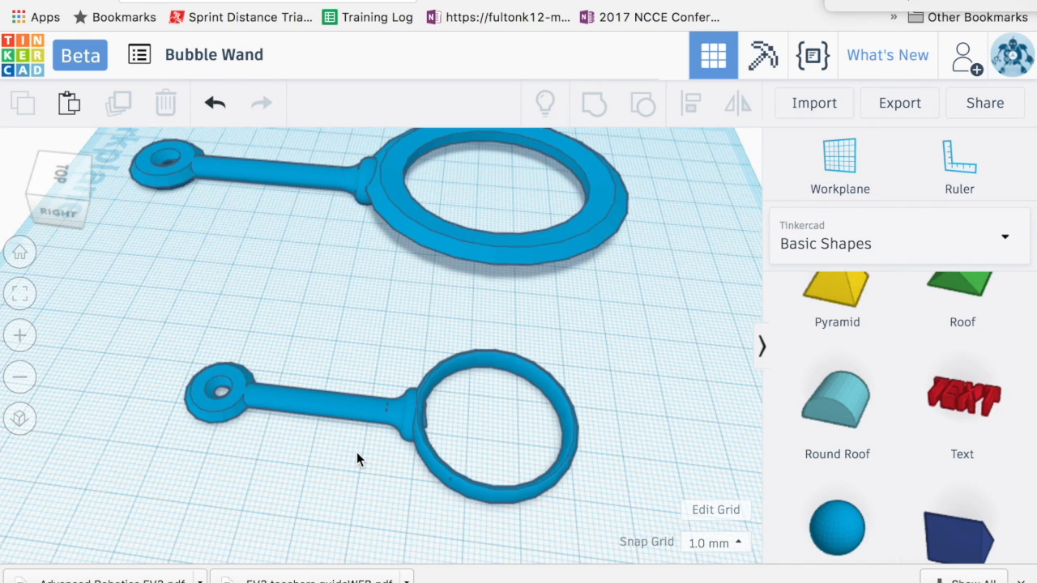
pyautogui.click(897, 236)
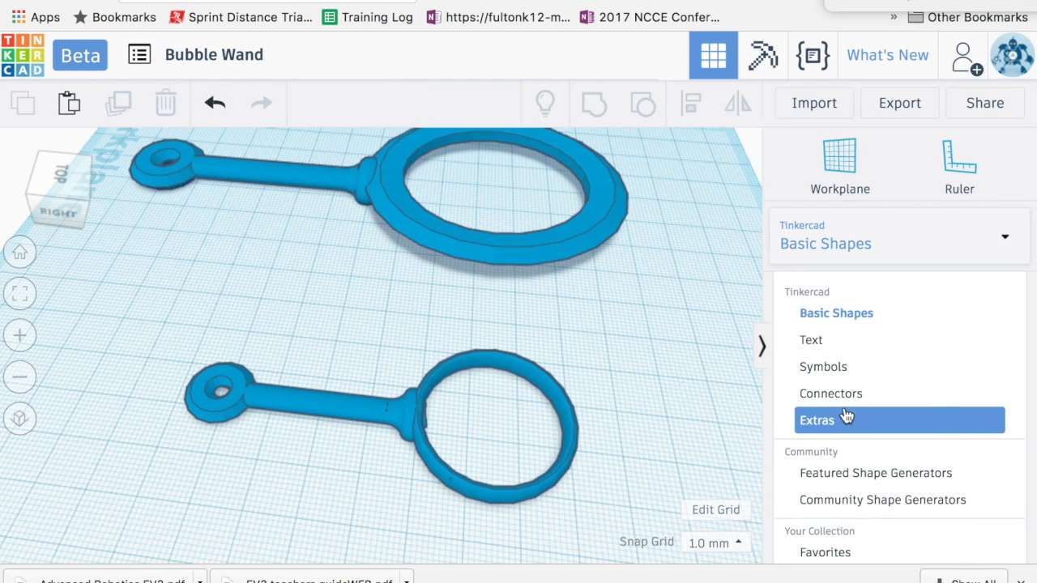
# Switch the shape library from Extras back to Connectors and select the small wand.
pyautogui.click(816, 420)
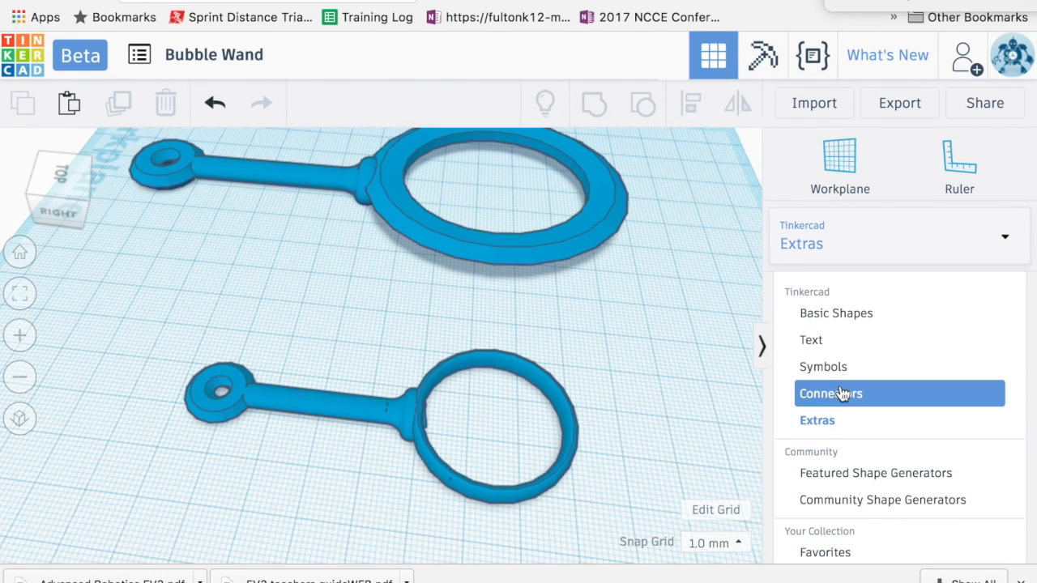
pyautogui.click(829, 394)
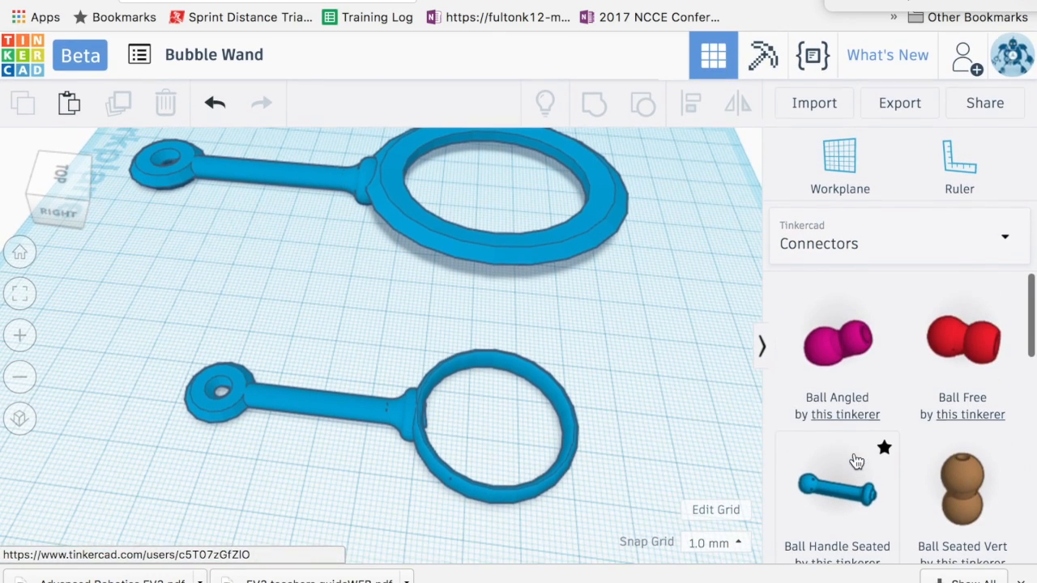
pyautogui.scroll(-3)
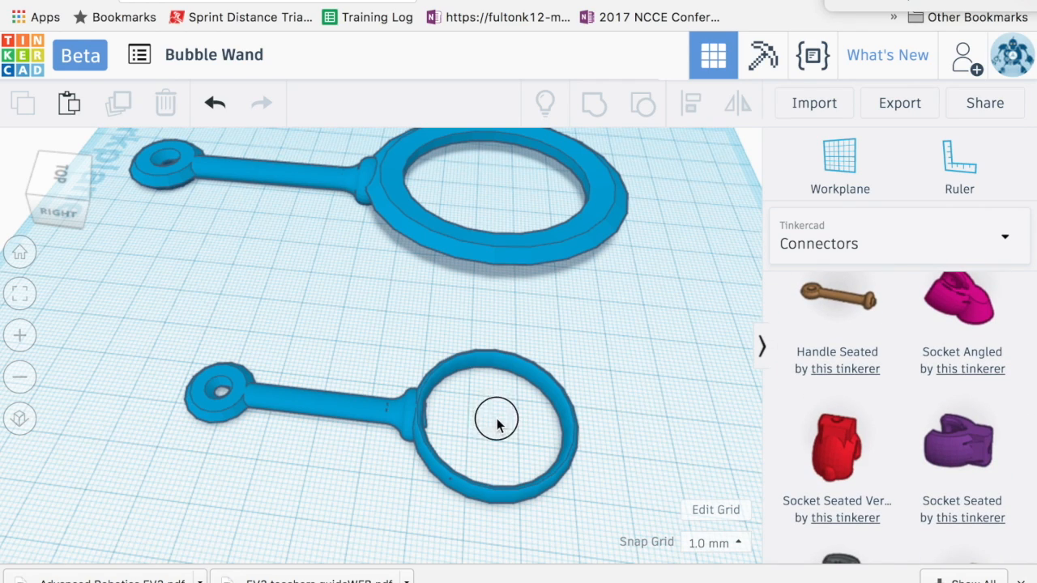
pyautogui.click(497, 420)
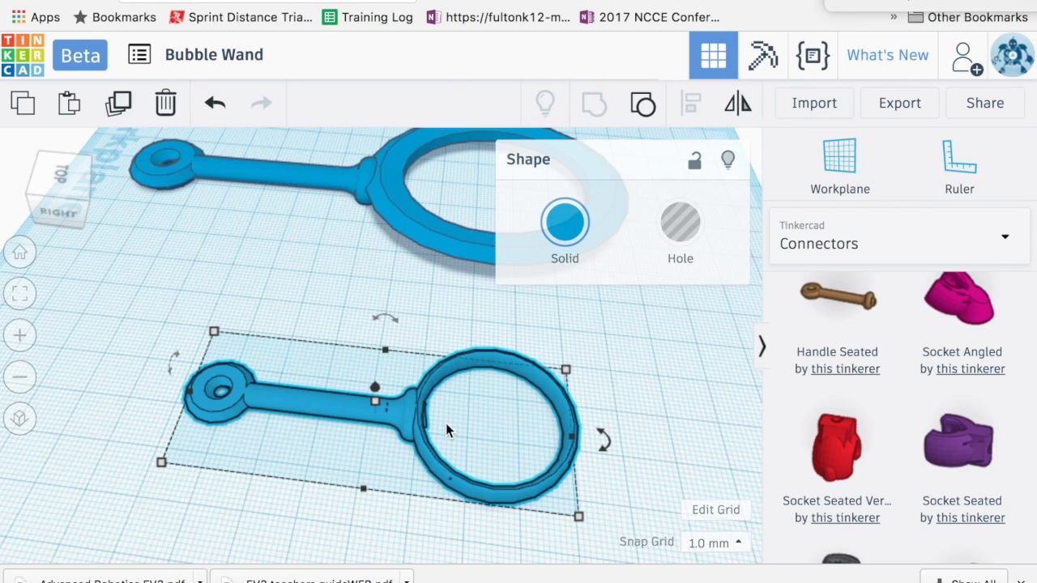
pyautogui.moveTo(413, 229)
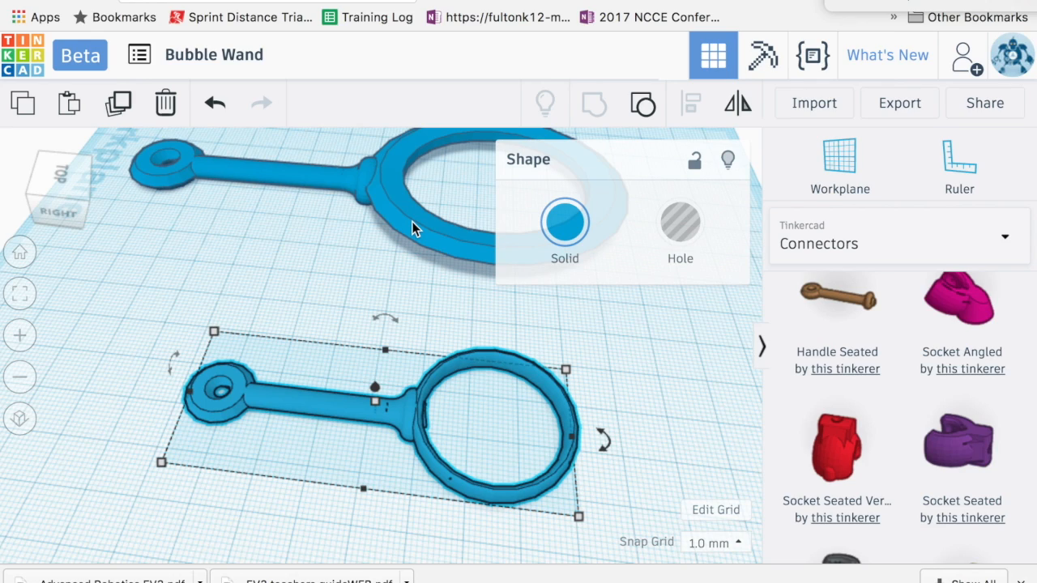
pyautogui.moveTo(732, 463)
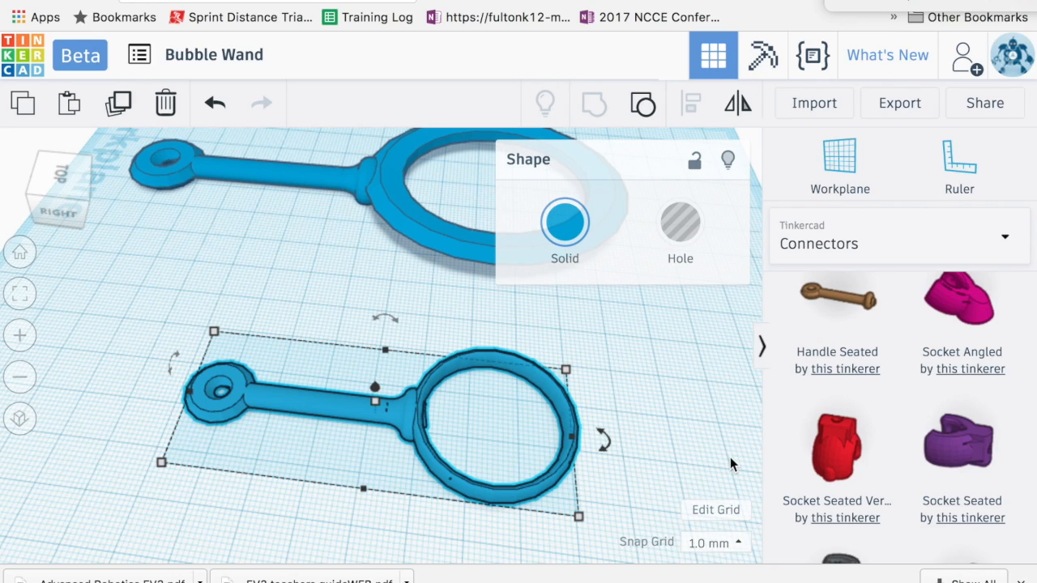